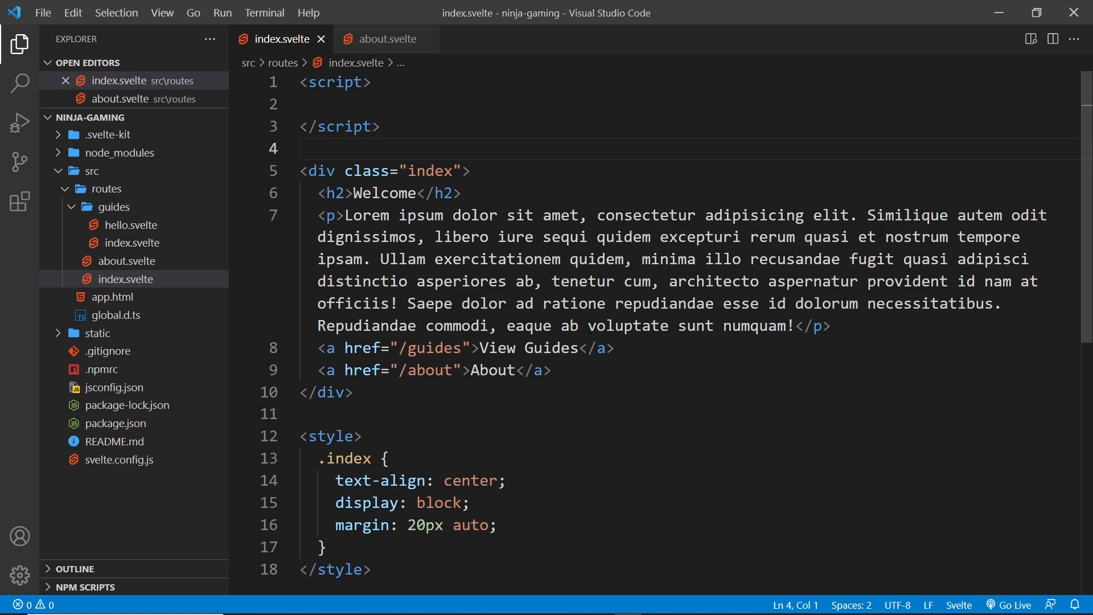
Add a div with class 'title' at the top of index.svelte
{"action": "type", "text": "di"}
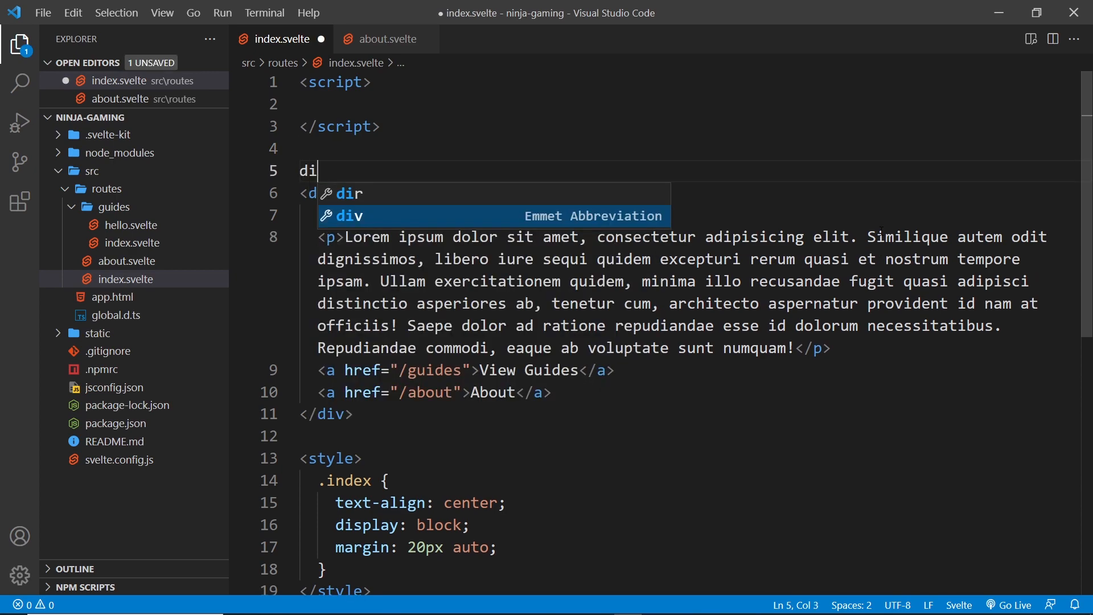
{"action": "type", "text": "v."}
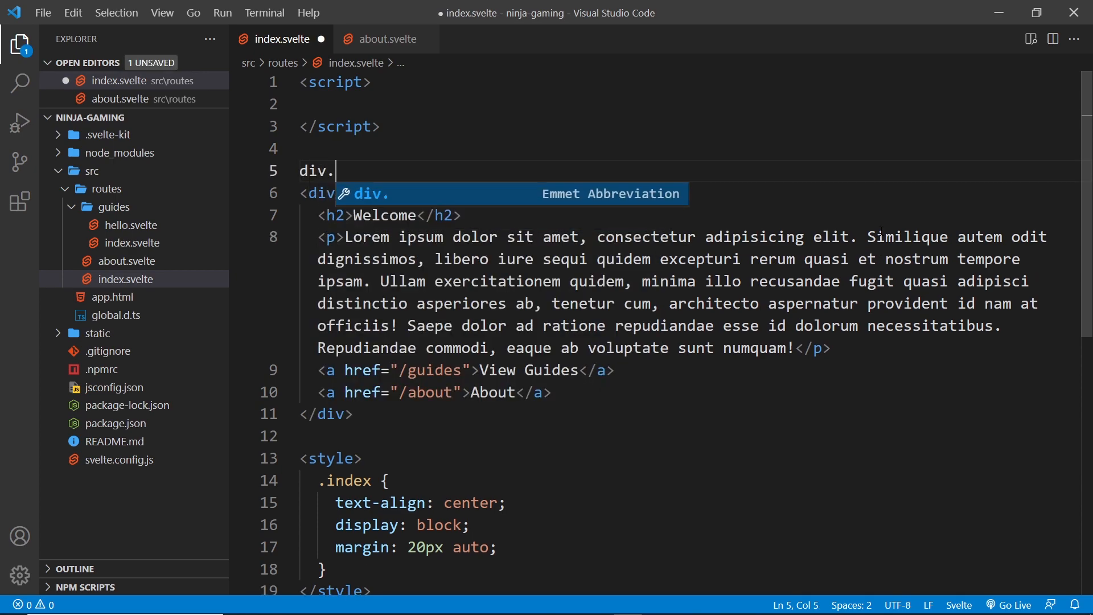
{"action": "key", "text": "Tab"}
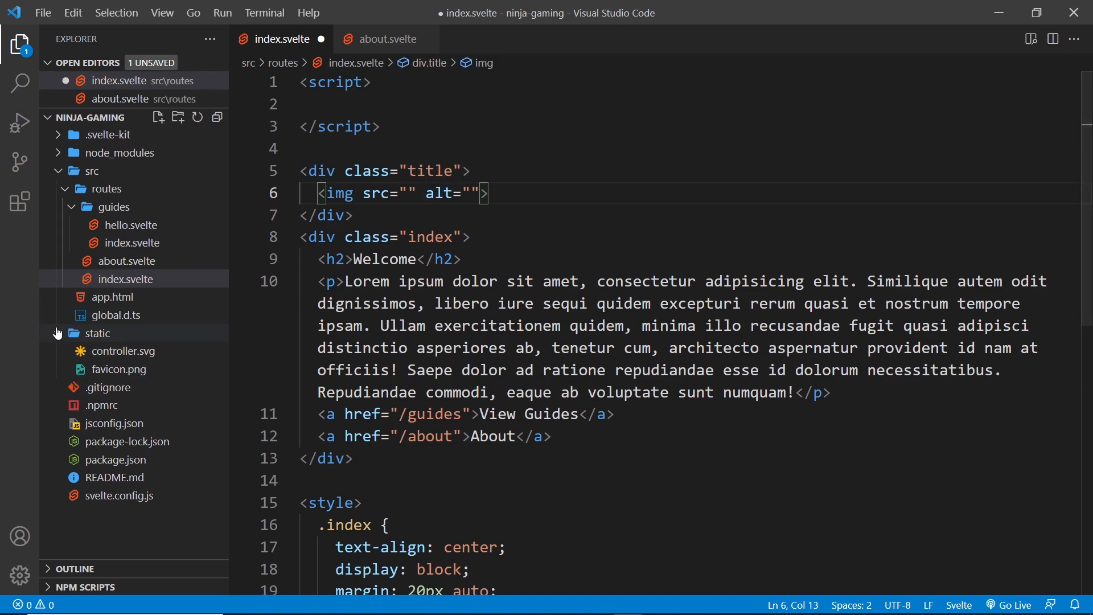
Fill the title div with an img of /controller.svg (alt 'site logo') and an h1 'Ninja Gaming'
{"action": "type", "text": "/"}
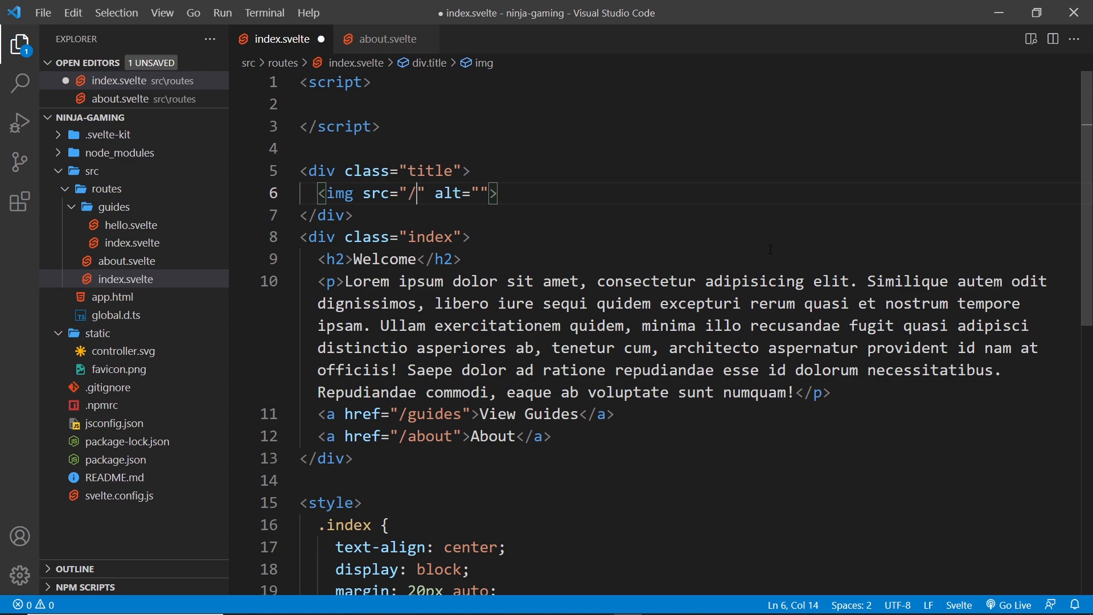
{"action": "type", "text": "controlle"}
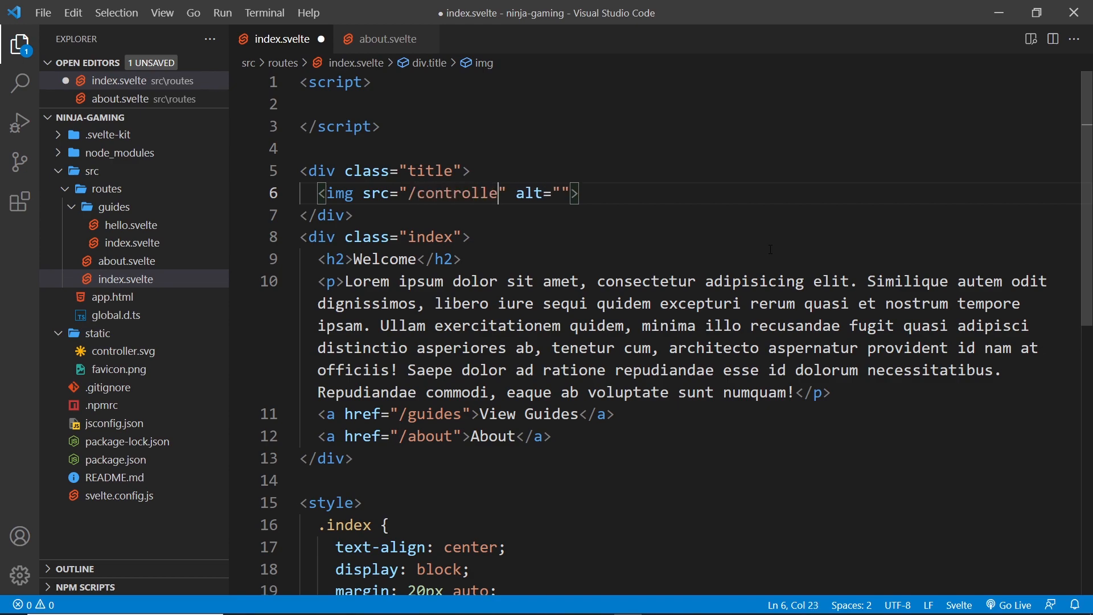
{"action": "type", "text": "r.svg"}
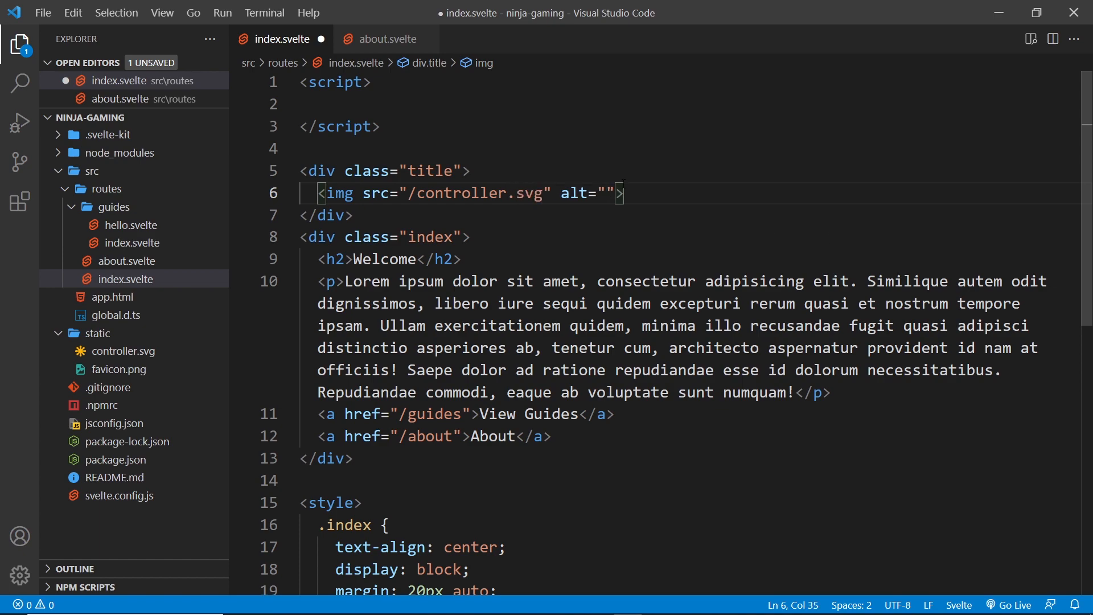
{"action": "type", "text": "site logo"}
{"action": "type", "text": "<h1></h1>"}
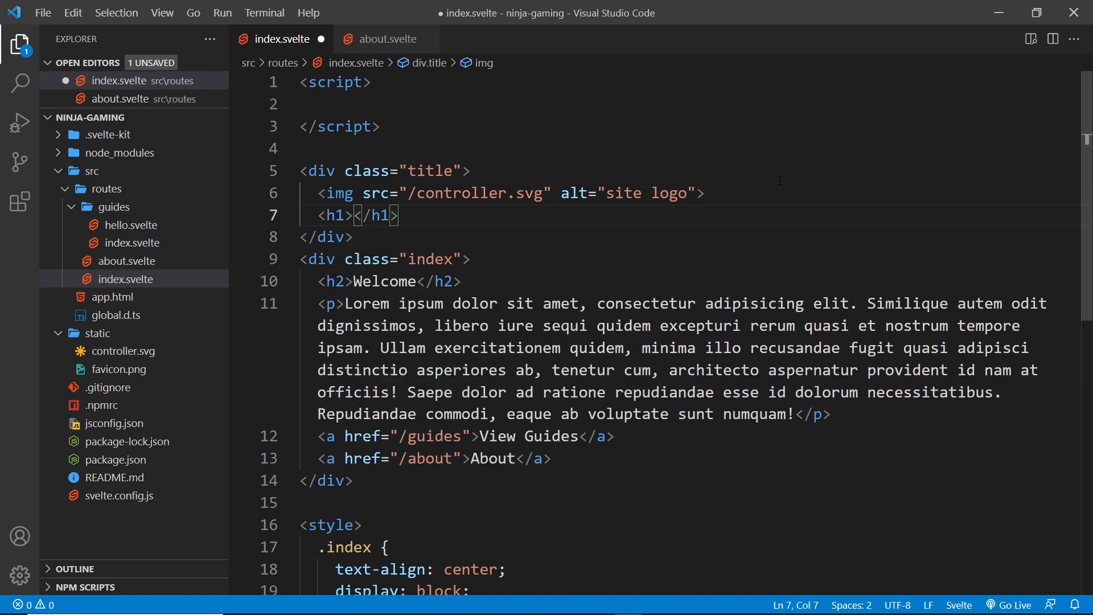
{"action": "type", "text": "some ti"}
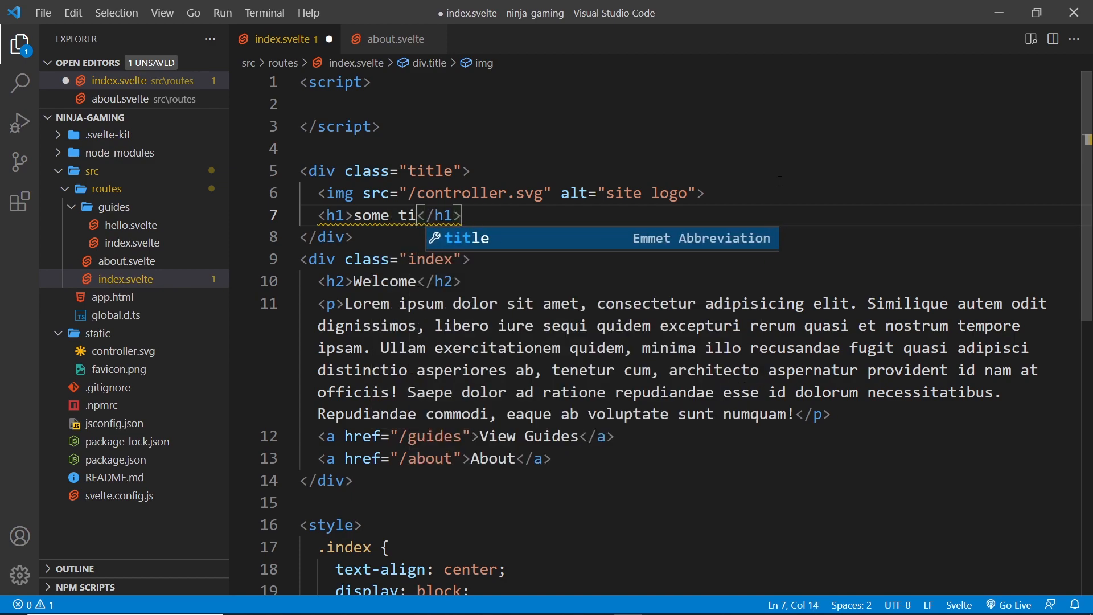
{"action": "type", "text": "Ninja Gaming"}
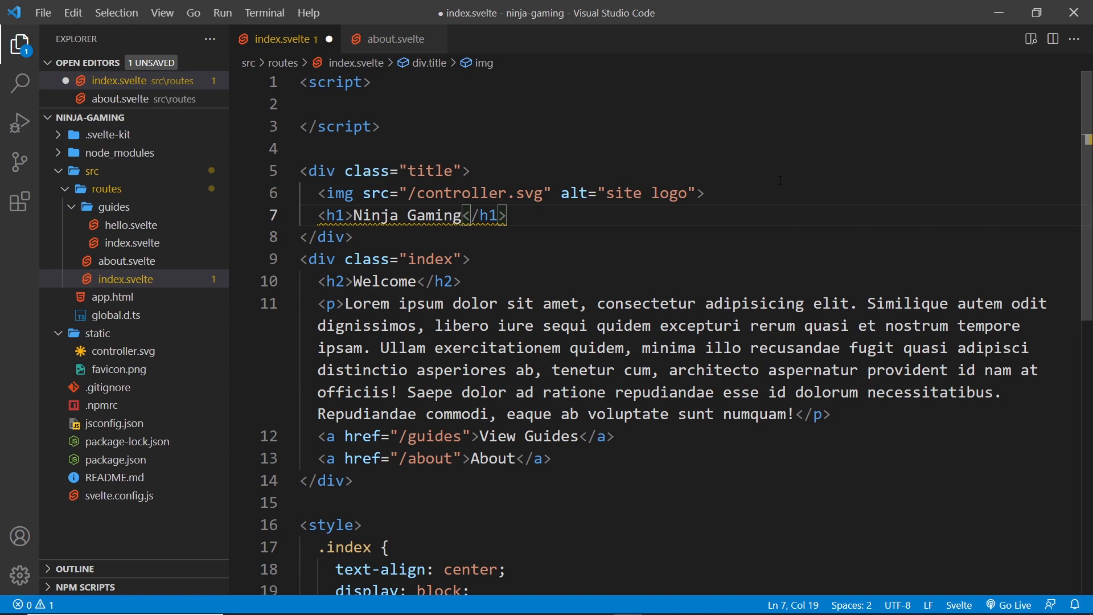
{"action": "key", "text": "Enter"}
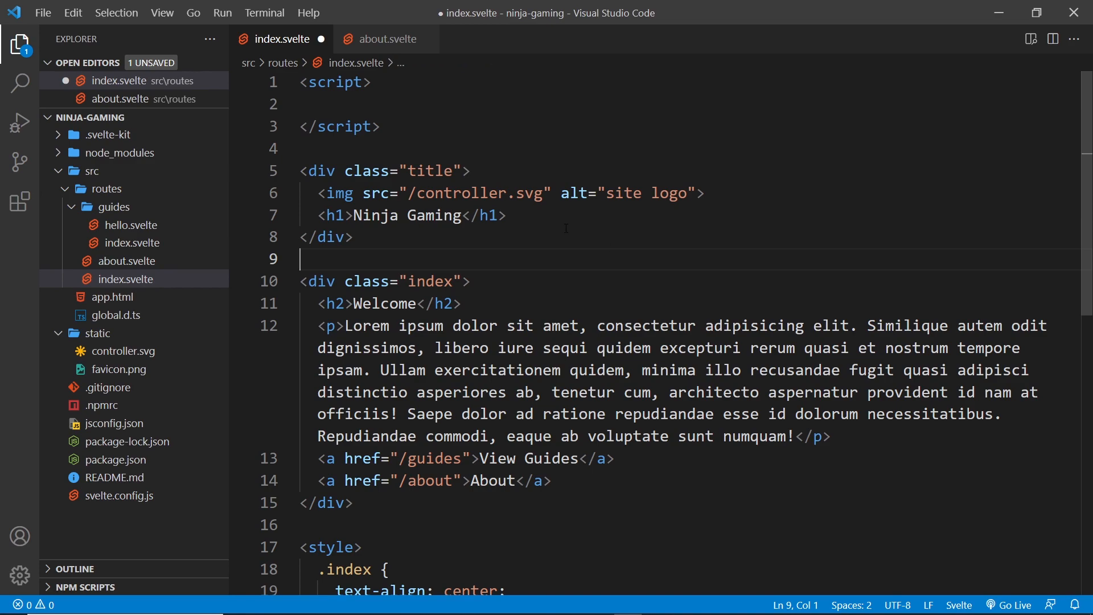
Close the about.svelte tab and cut the title block out of index.svelte
{"action": "left_click", "coordinate": [356, 237]}
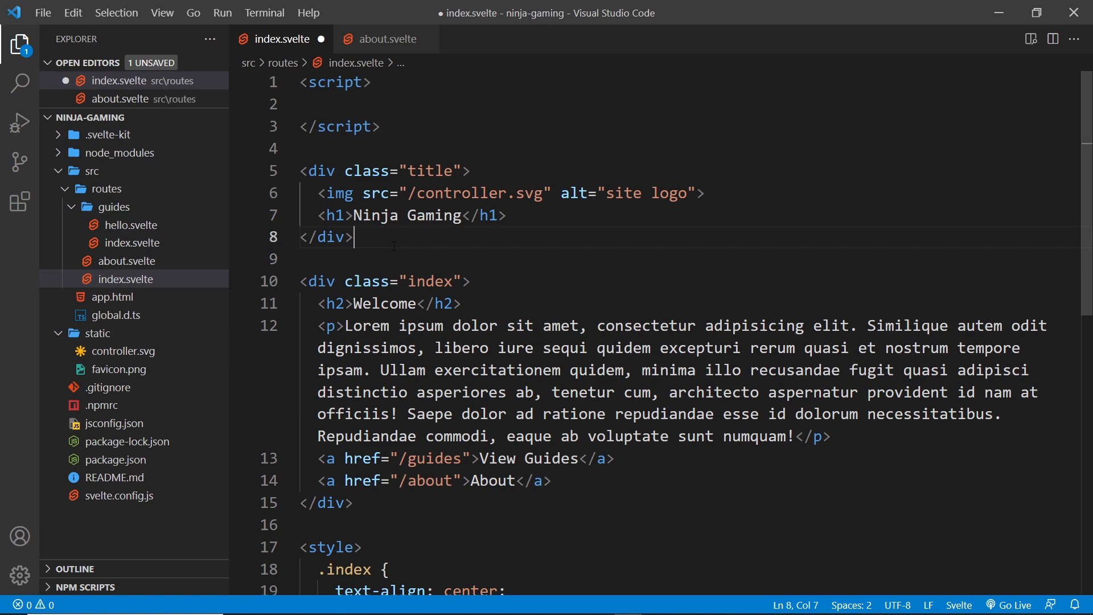
{"action": "left_click", "coordinate": [384, 39]}
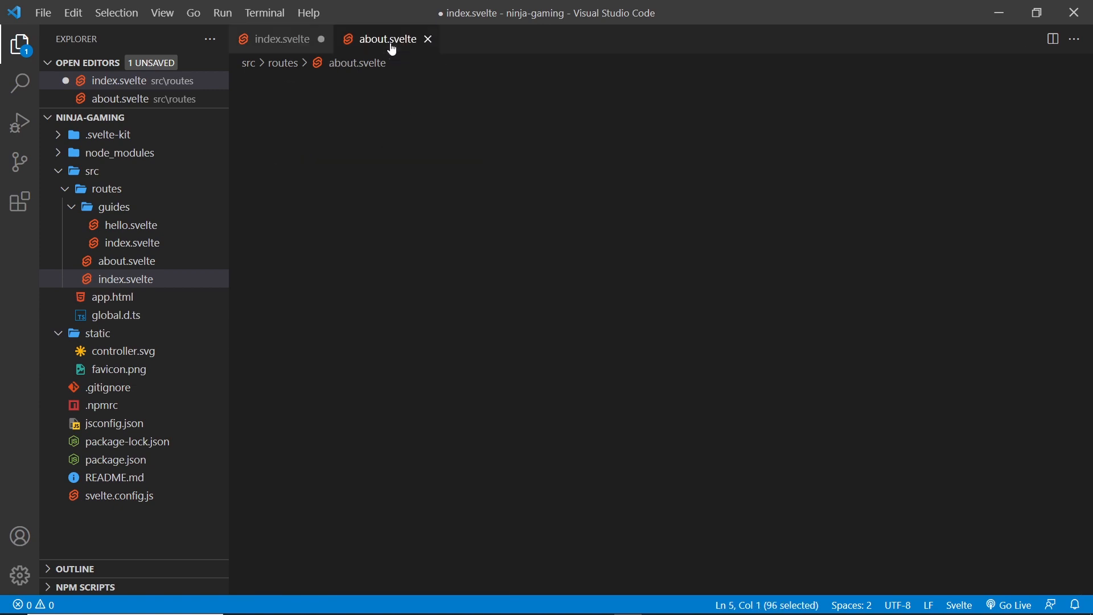
{"action": "left_click", "coordinate": [384, 39]}
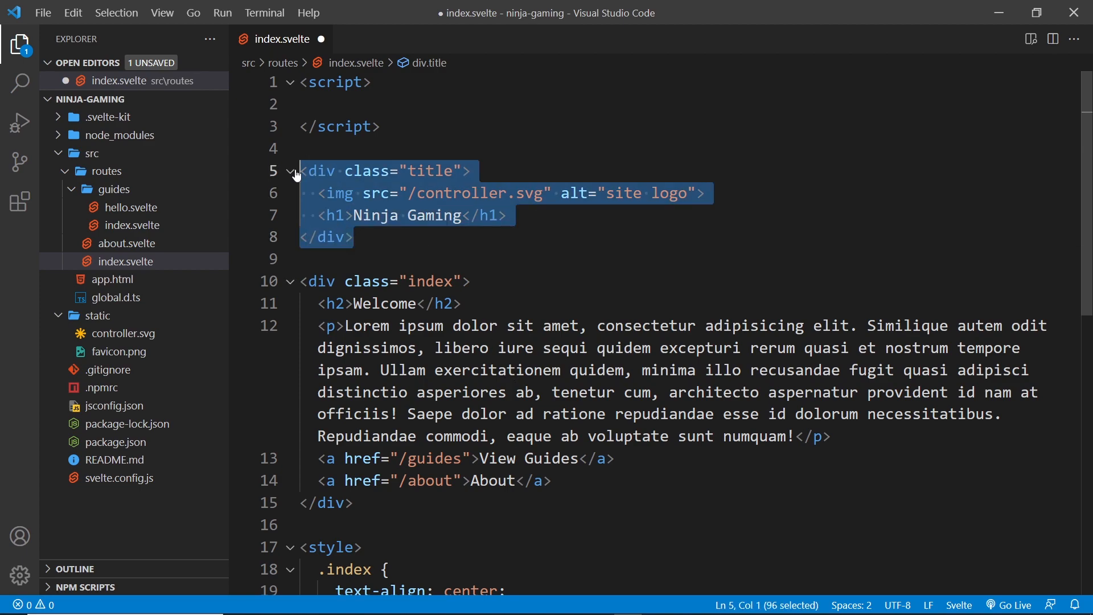
{"action": "key", "text": "Delete"}
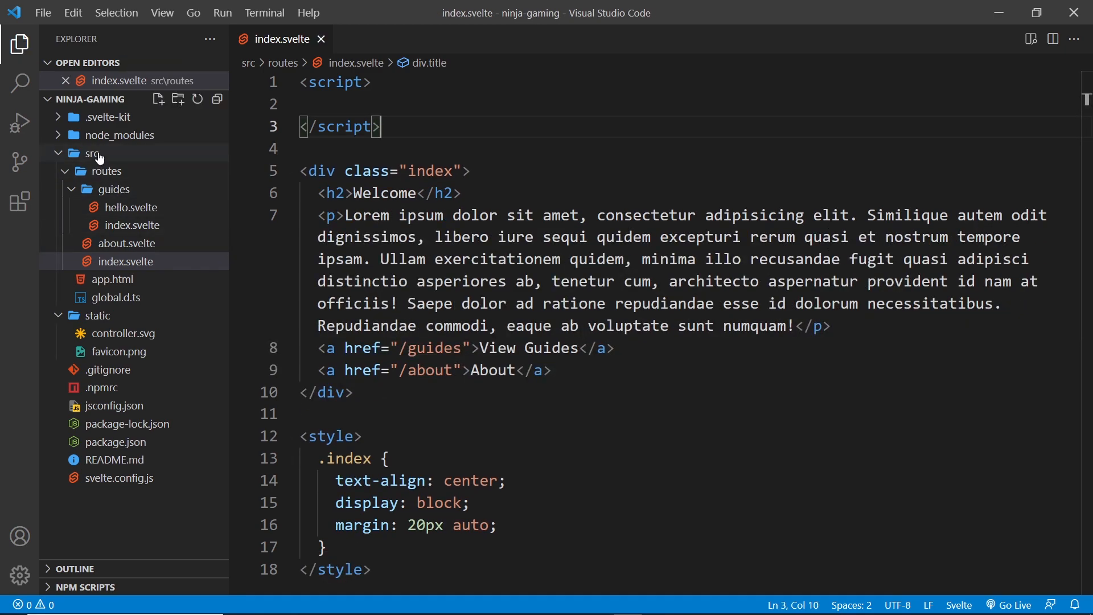
Create a new 'lib' folder inside src
{"action": "right_click", "coordinate": [91, 154]}
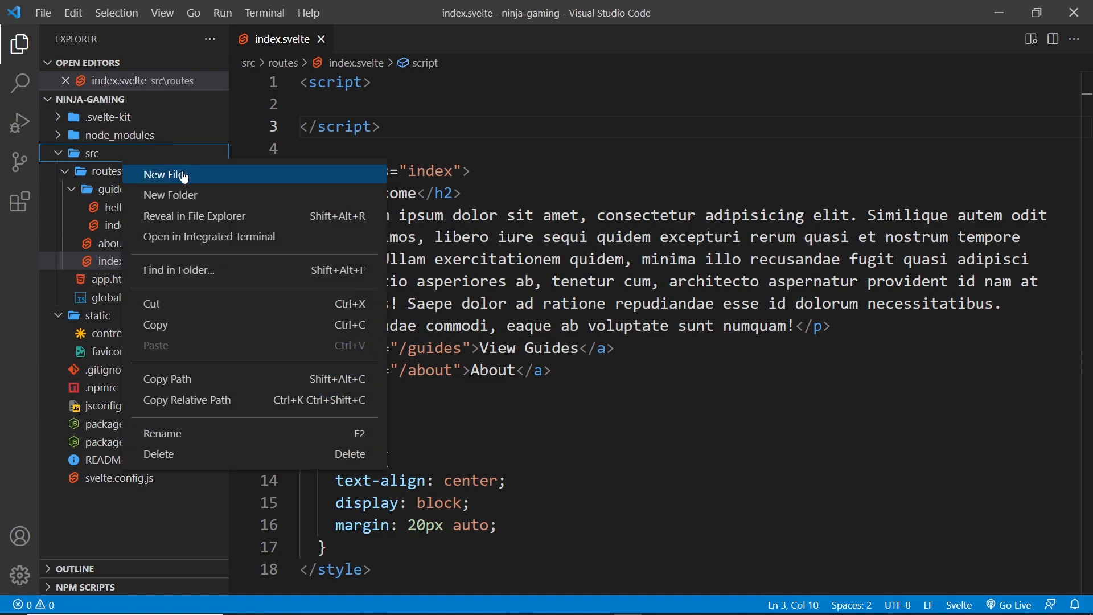
{"action": "left_click", "coordinate": [164, 174]}
{"action": "type", "text": "lib"}
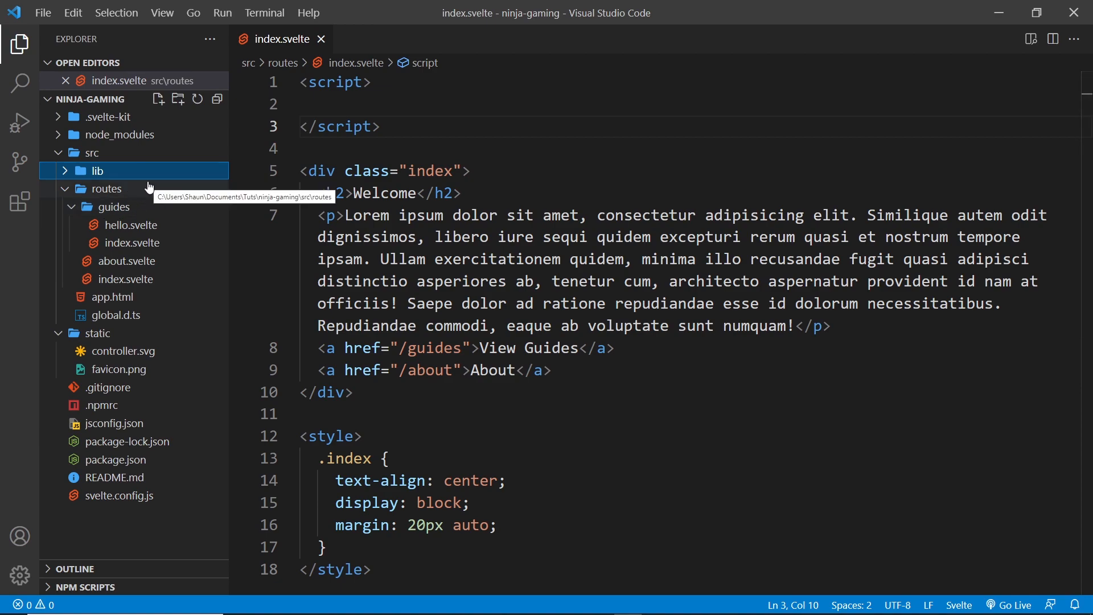
Create a new file 'title.svelte' inside the lib folder
{"action": "right_click", "coordinate": [98, 170]}
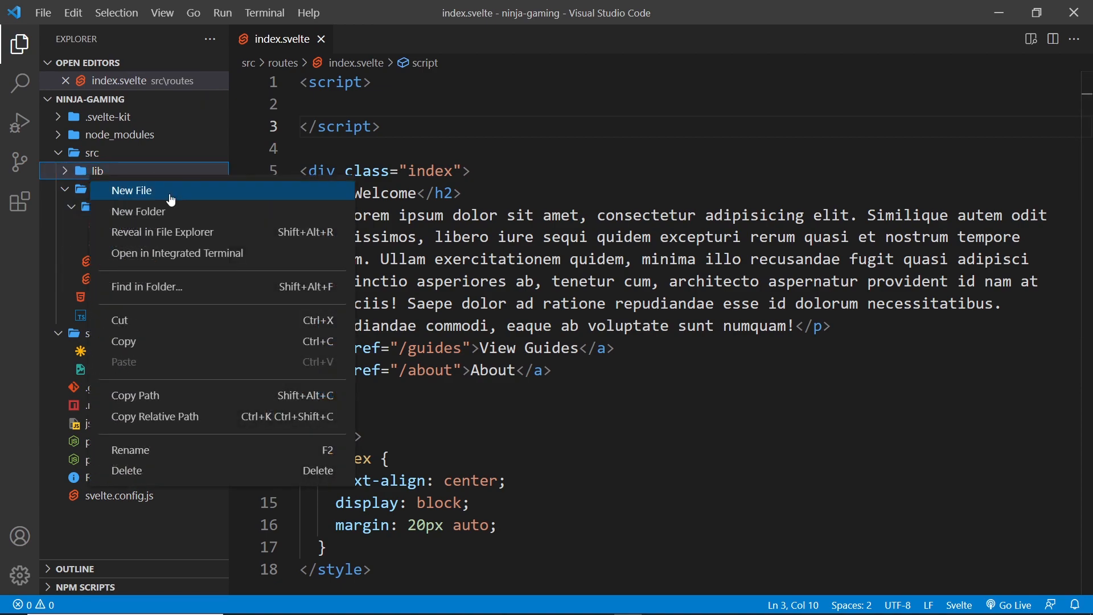
{"action": "left_click", "coordinate": [131, 190]}
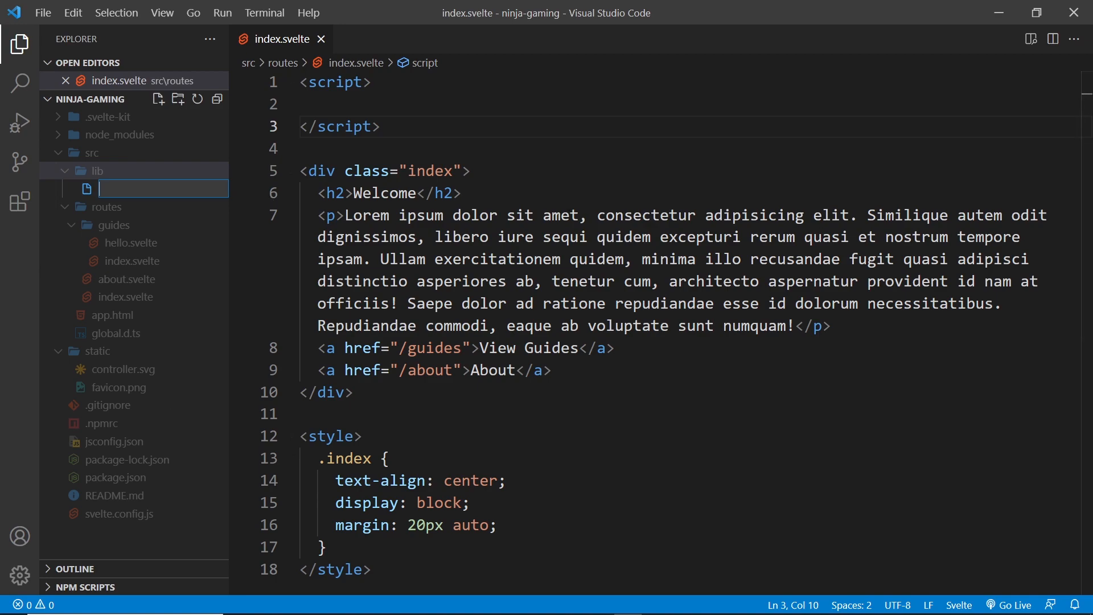
{"action": "type", "text": "title."}
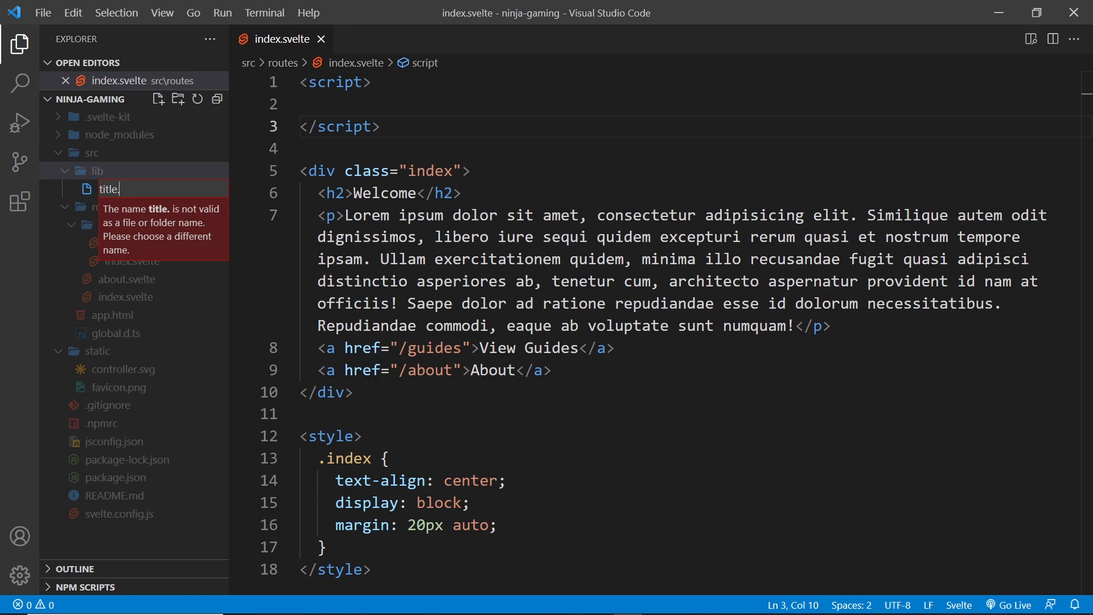
{"action": "key", "text": "Enter"}
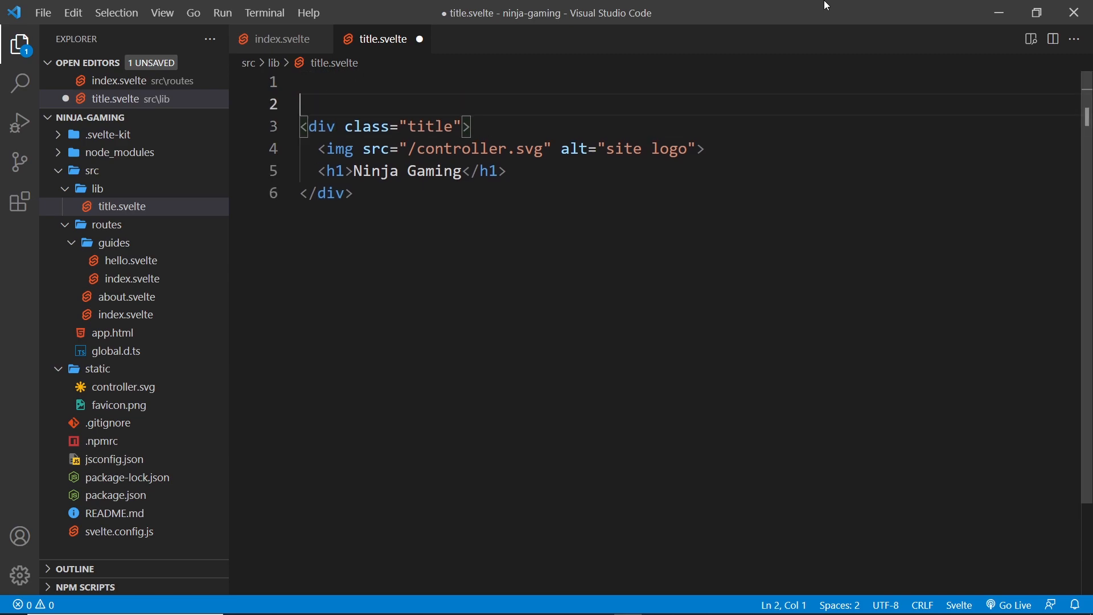
Add a script block declaring let title = "Ninja Gaming"
{"action": "type", "text": "script"}
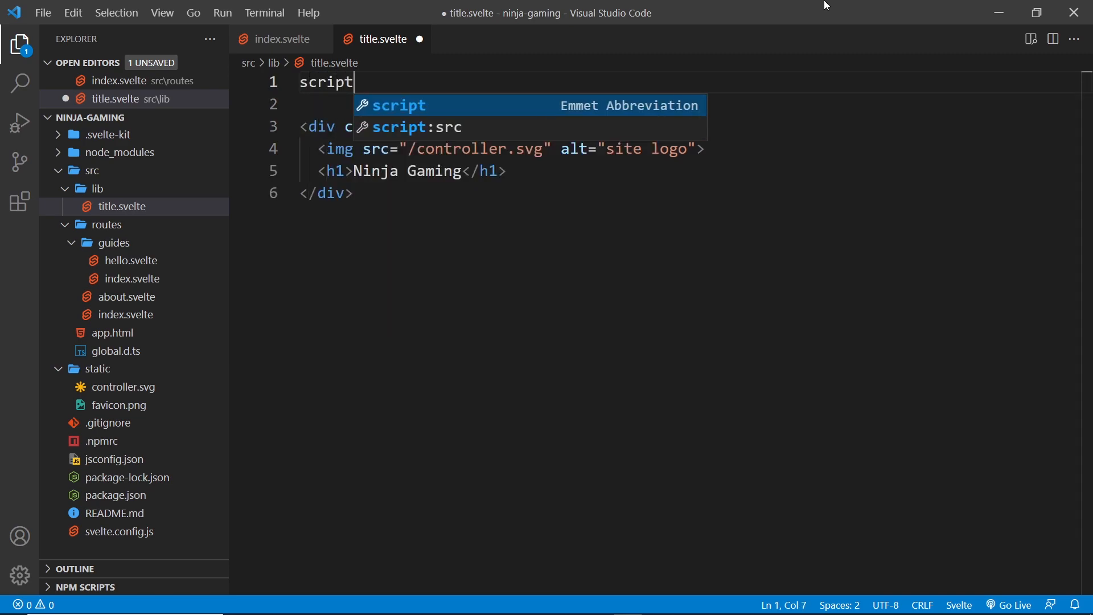
{"action": "key", "text": "Tab"}
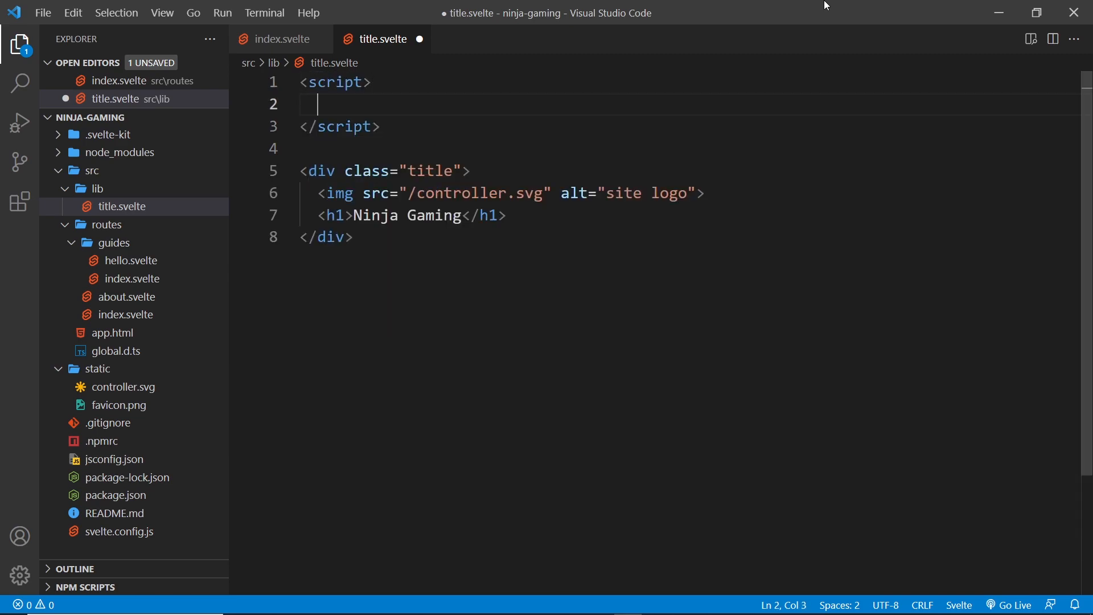
{"action": "type", "text": "let"}
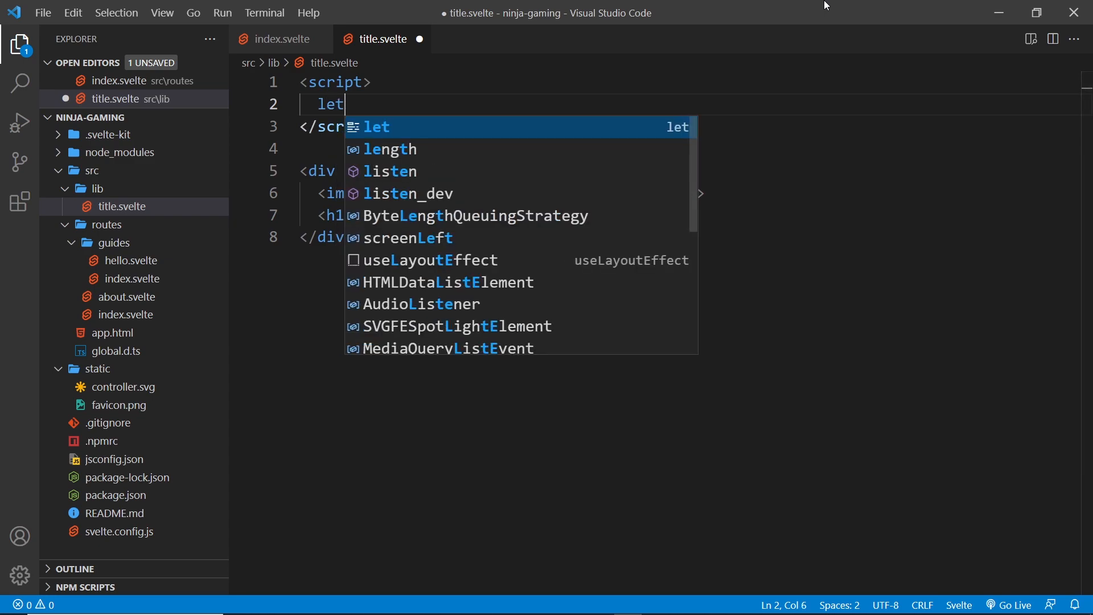
{"action": "type", "text": "title"}
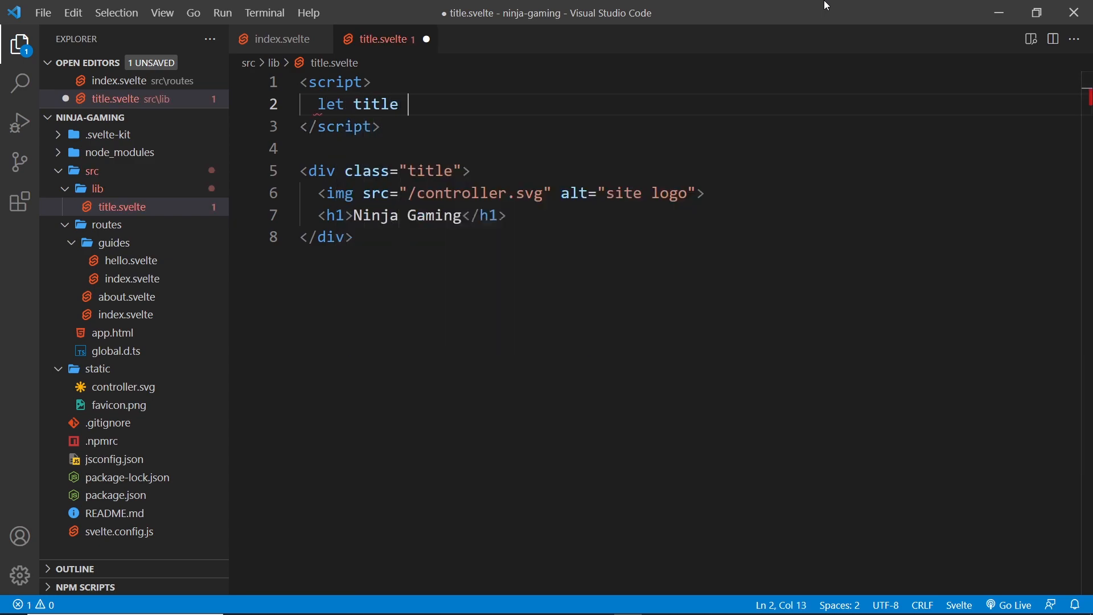
{"action": "type", "text": "= \"\""}
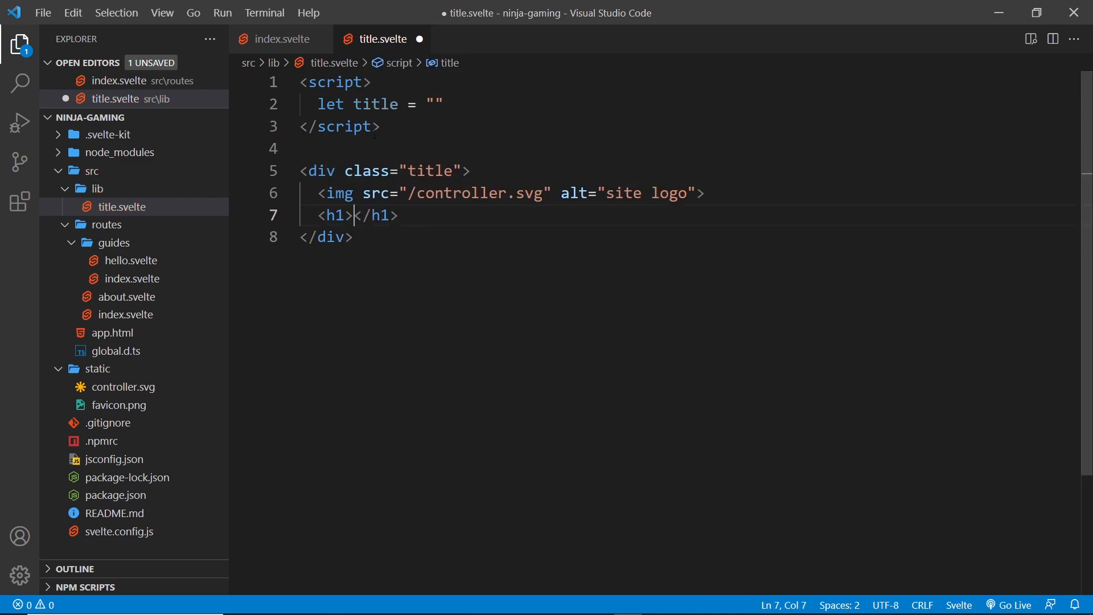
{"action": "type", "text": "Ninja Gaming"}
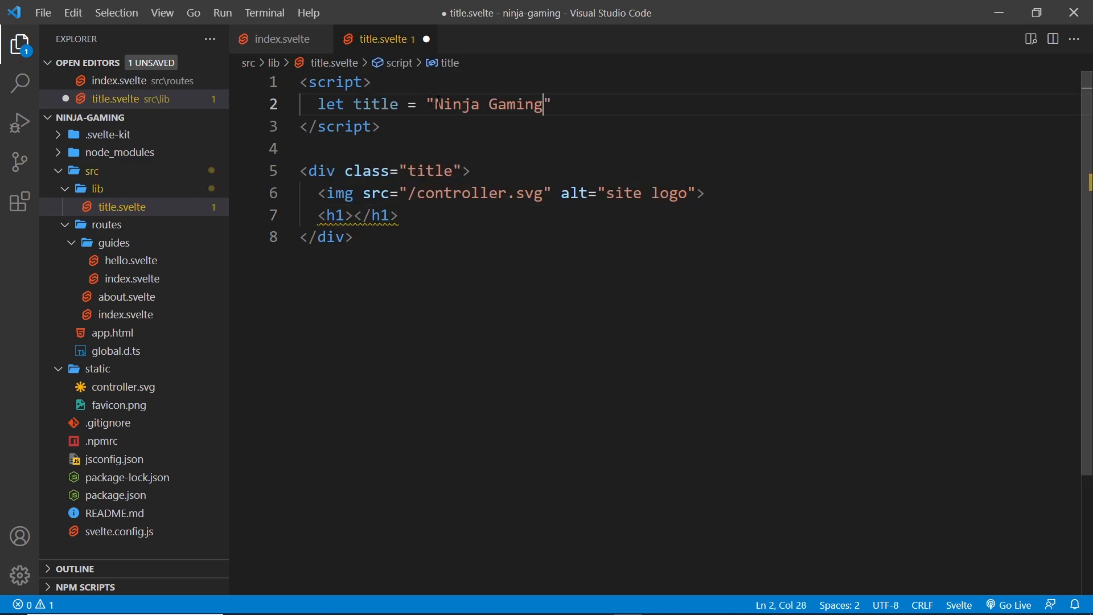
Make the h1 output the {title} variable instead of fixed text
{"action": "type", "text": "{"}
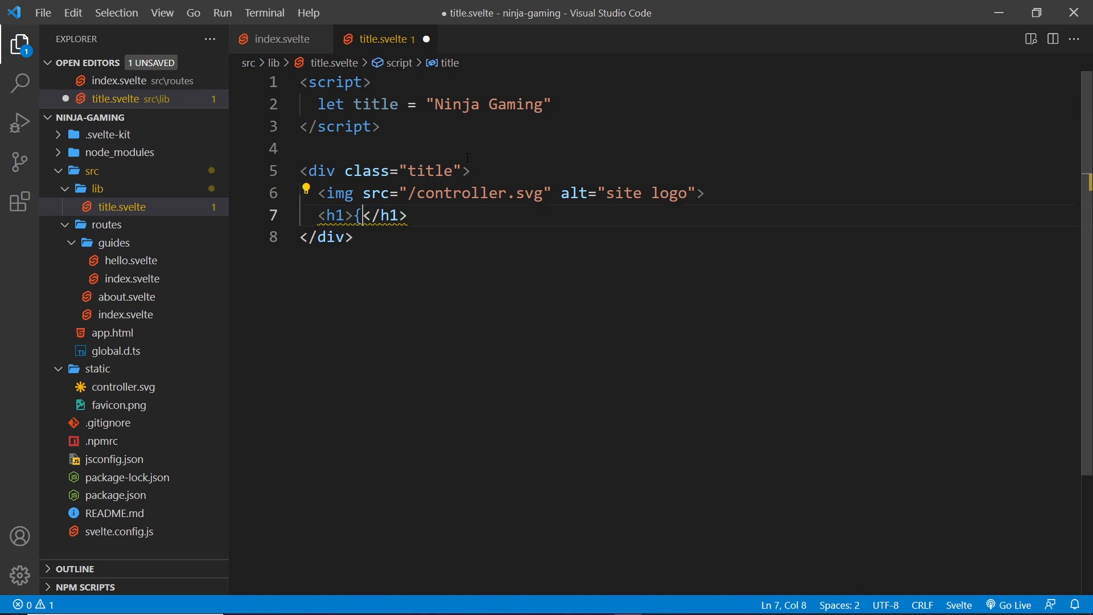
{"action": "type", "text": "title"}
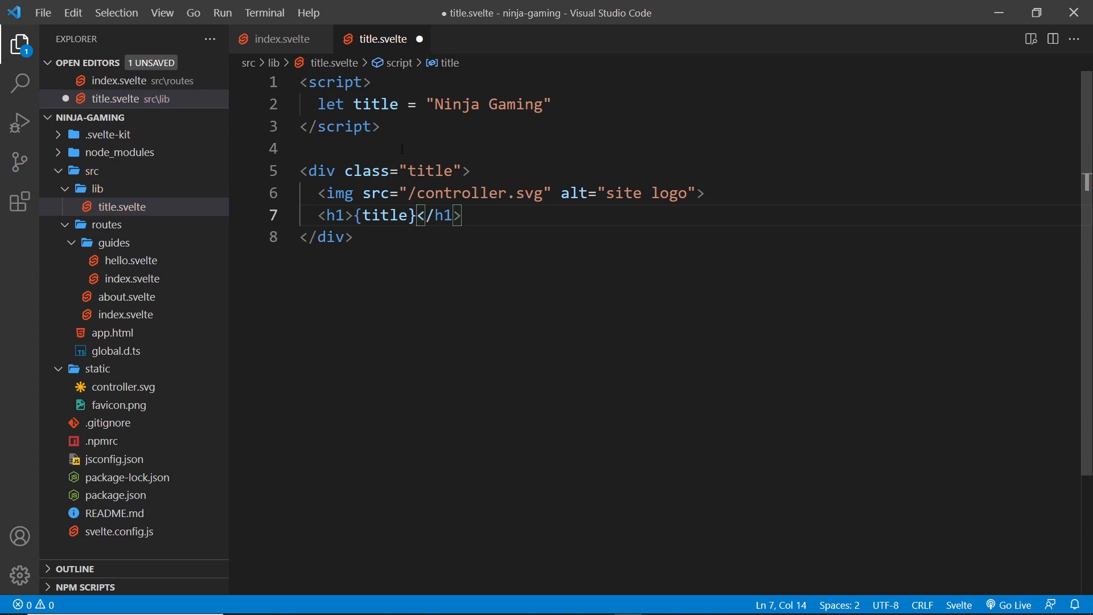
{"action": "double_click", "coordinate": [374, 104]}
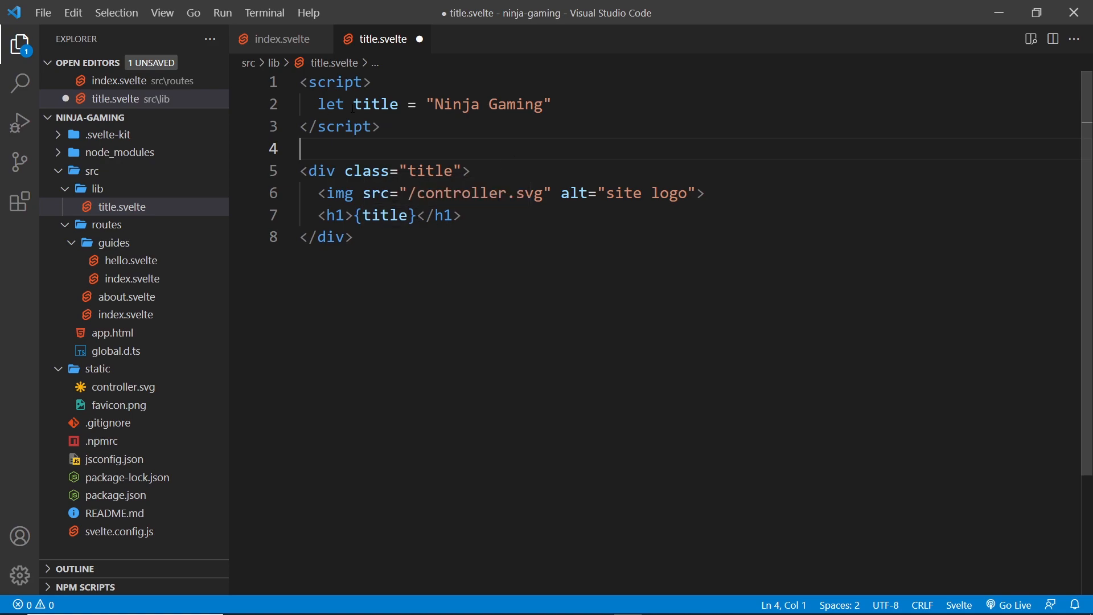
{"action": "double_click", "coordinate": [375, 104]}
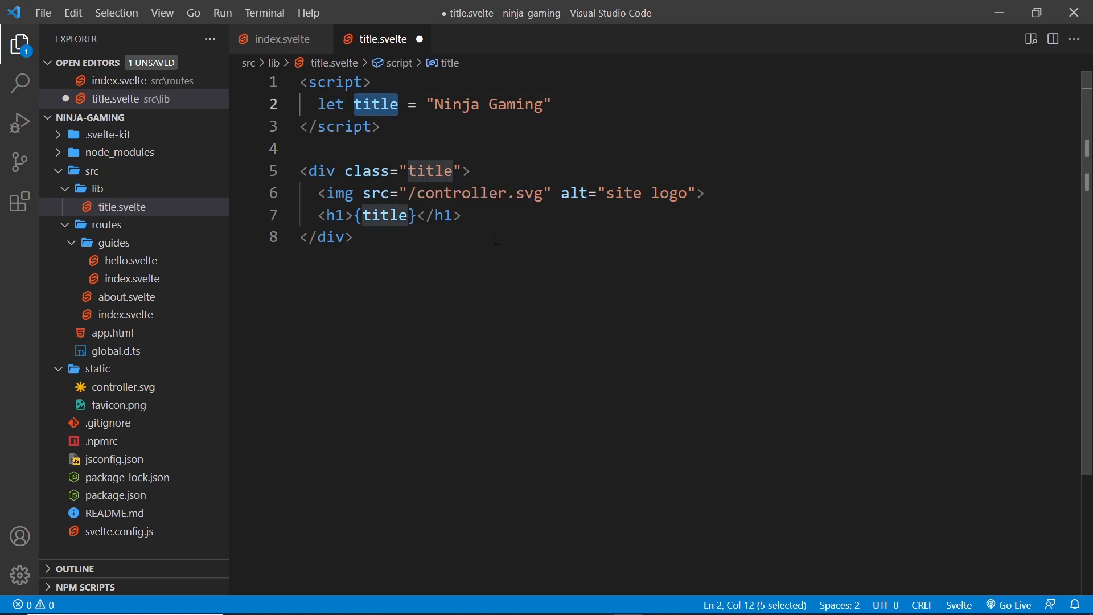
{"action": "mouse_move", "coordinate": [669, 346]}
{"action": "type", "text": "s"}
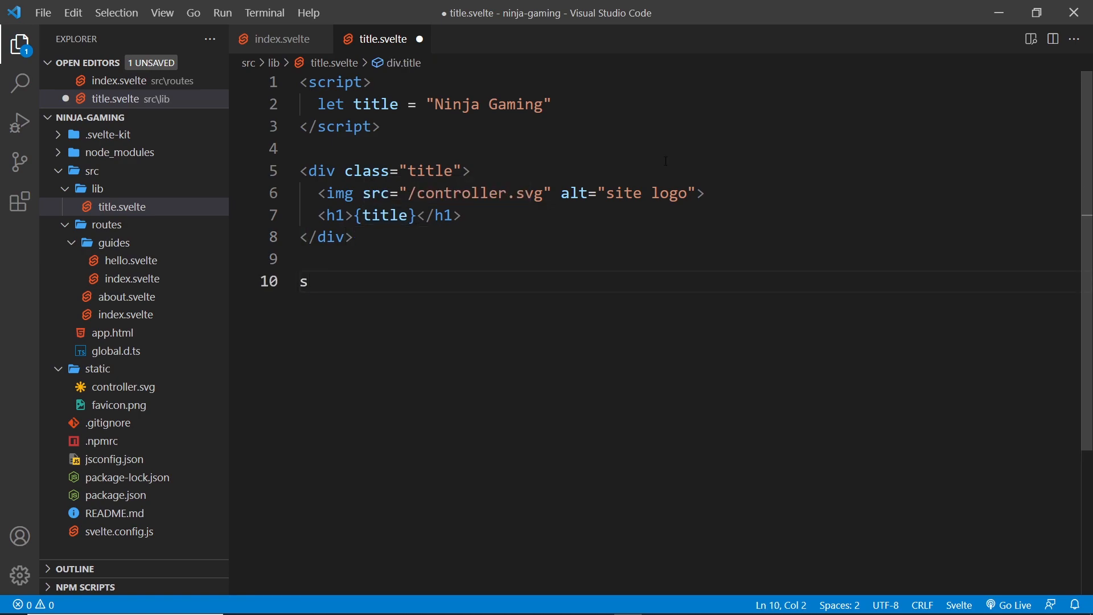
Add a style block with .title display:flex, an image filter and h1 margin-left 10px, then save
{"action": "type", "text": "tyle>"}
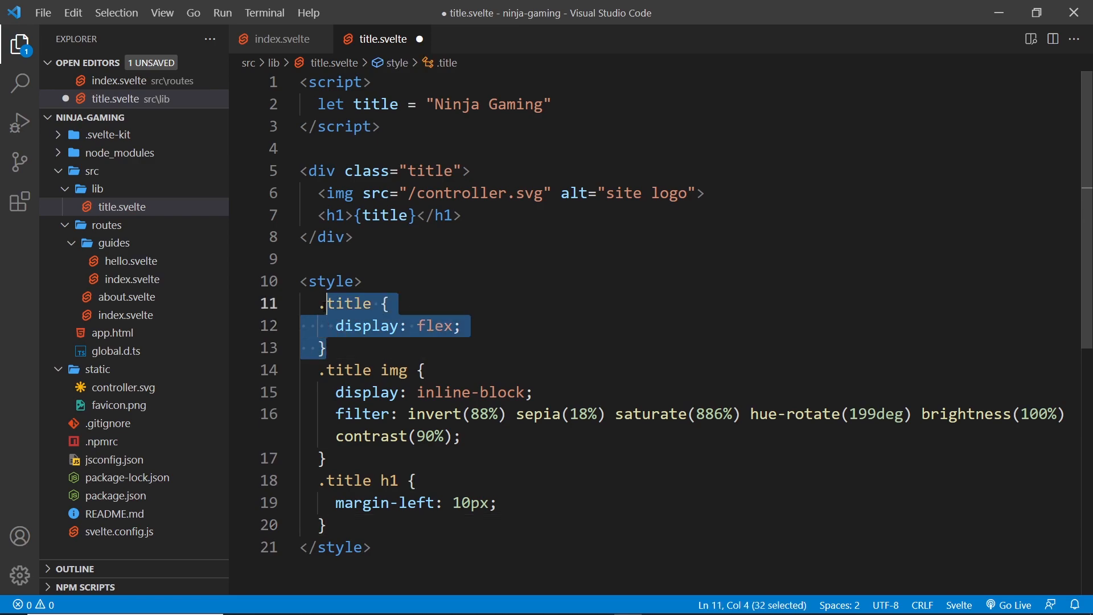
{"action": "left_click", "coordinate": [328, 193]}
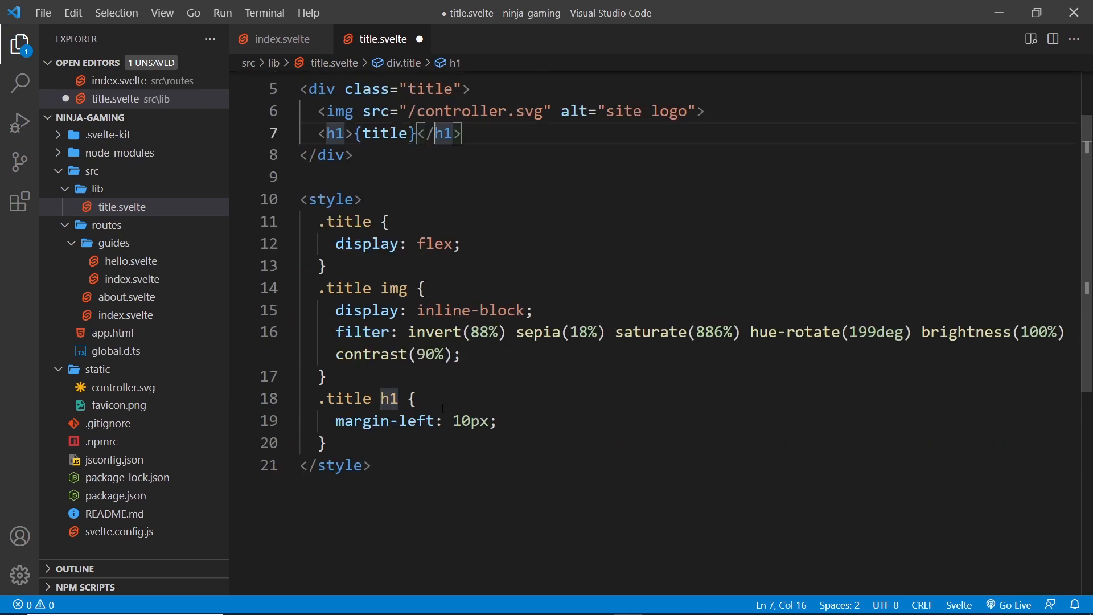
{"action": "left_click", "coordinate": [408, 398]}
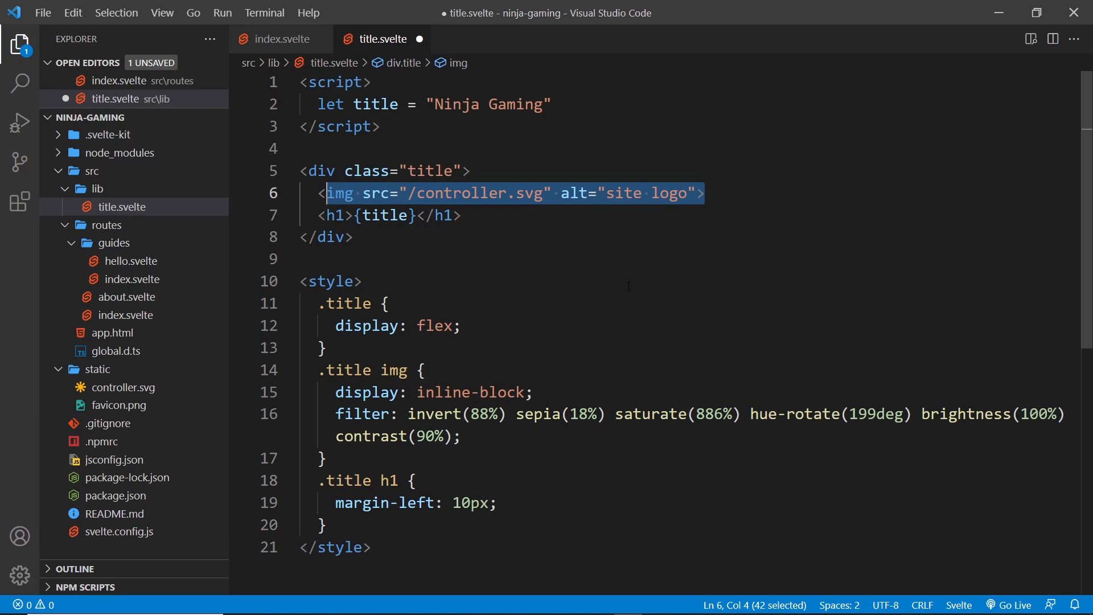
{"action": "key", "text": "ctrl+s"}
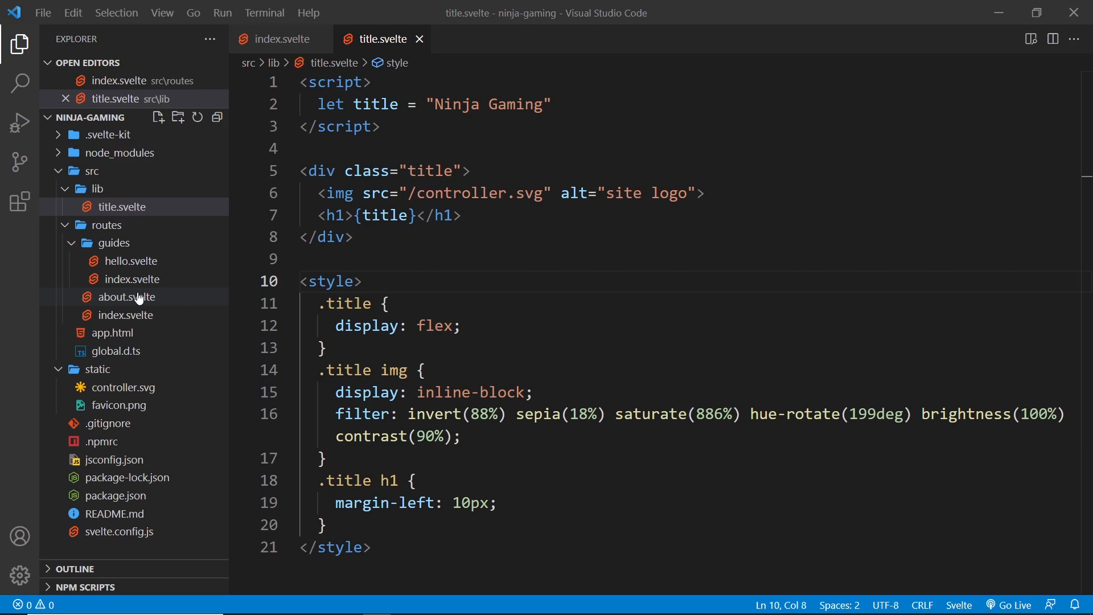
In index.svelte, import Title from '$lib/title.svelte' instead of a relative path
{"action": "left_click", "coordinate": [129, 315]}
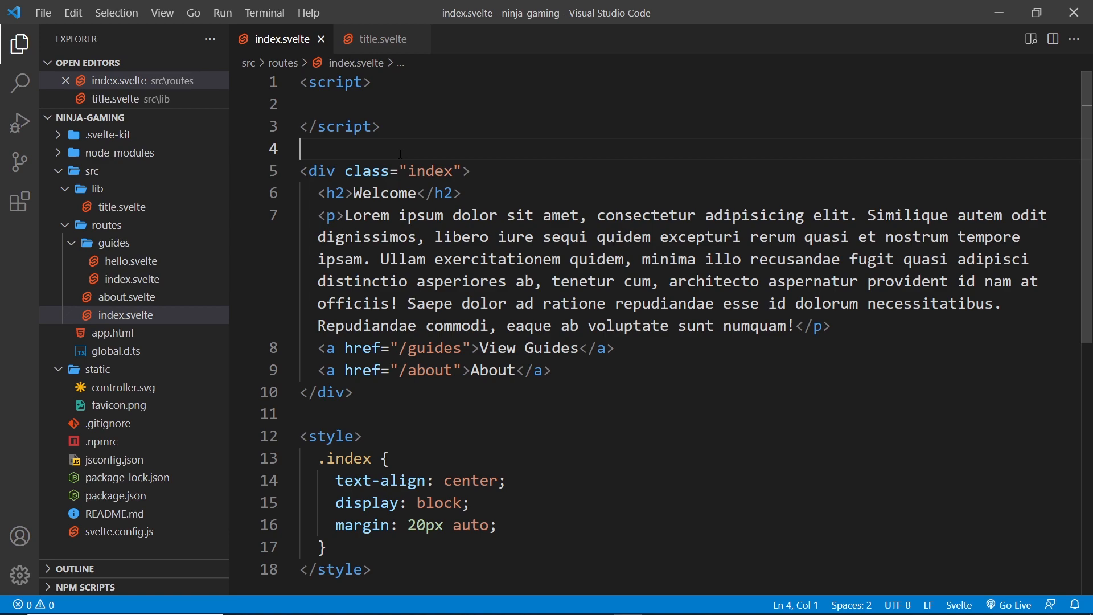
{"action": "mouse_move", "coordinate": [421, 115]}
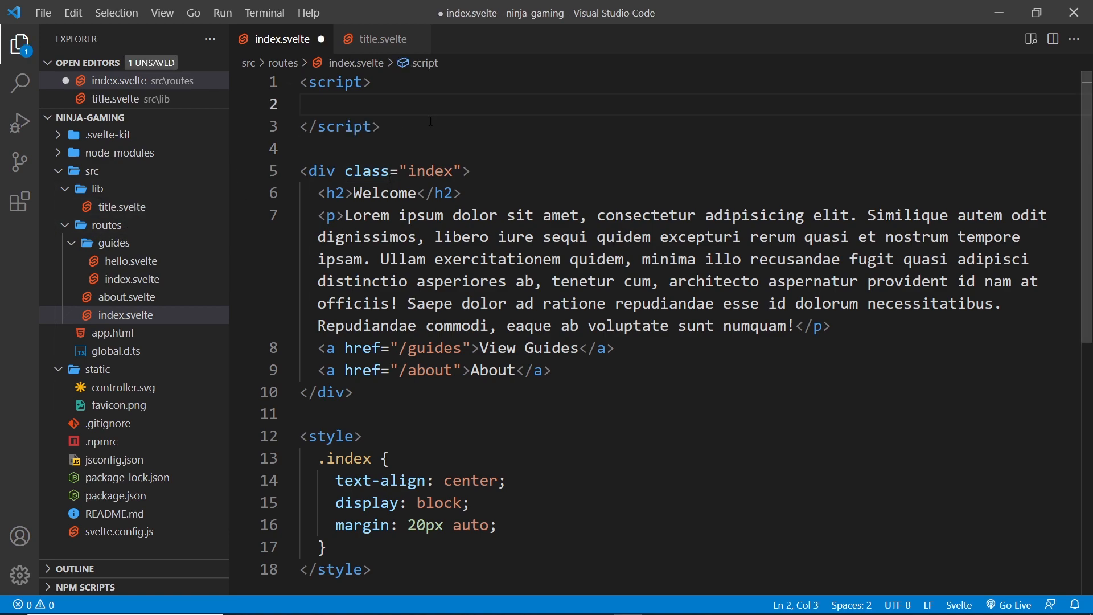
{"action": "type", "text": "import T"}
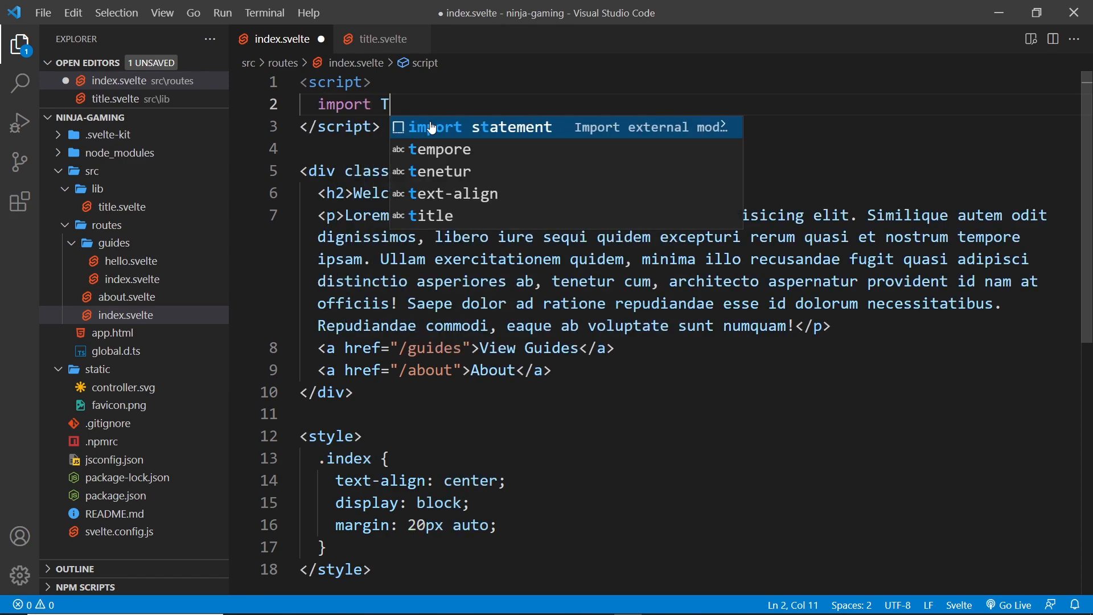
{"action": "type", "text": "itle"}
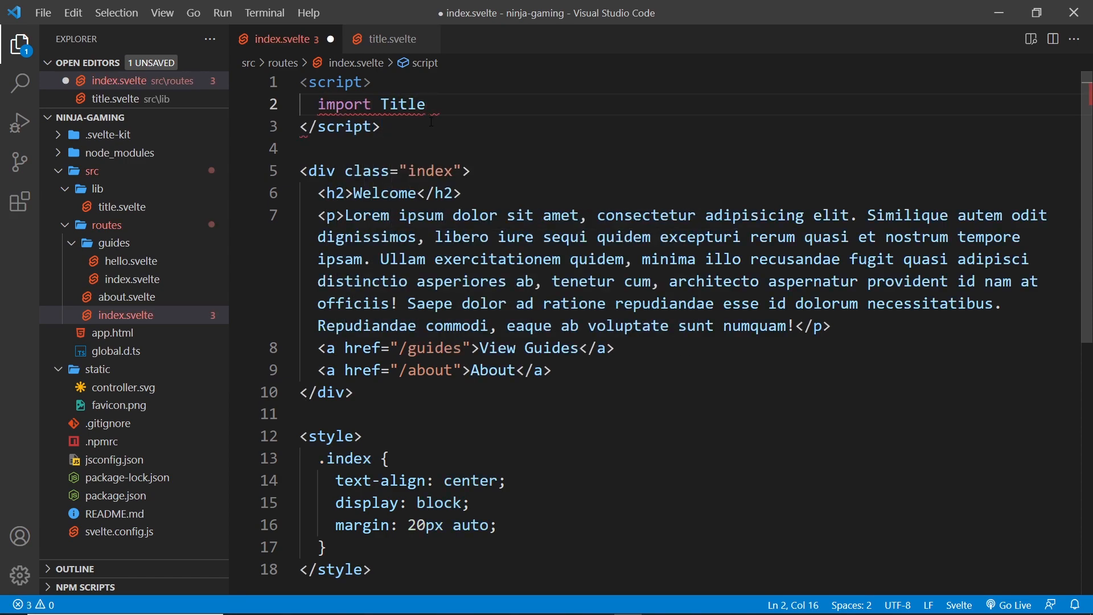
{"action": "type", "text": "from"}
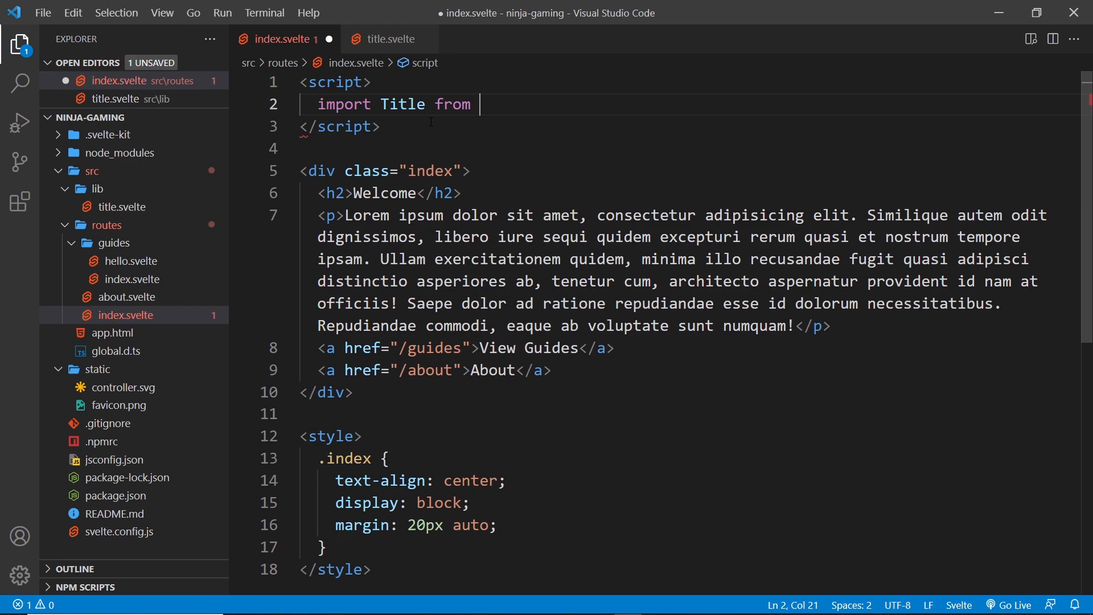
{"action": "type", "text": "'"}
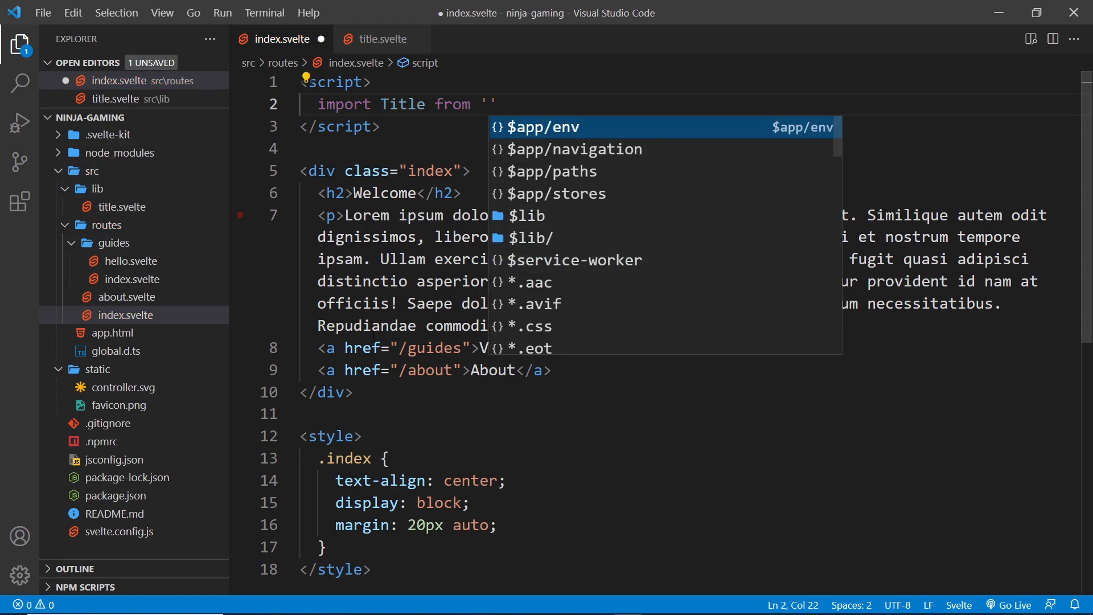
{"action": "type", "text": ".."}
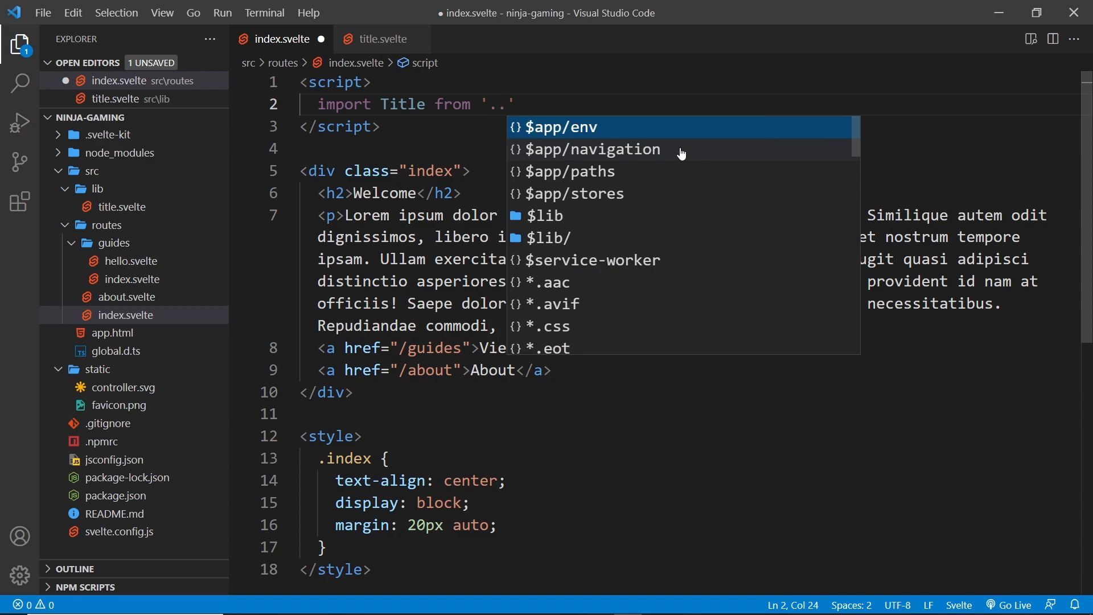
{"action": "type", "text": "/"}
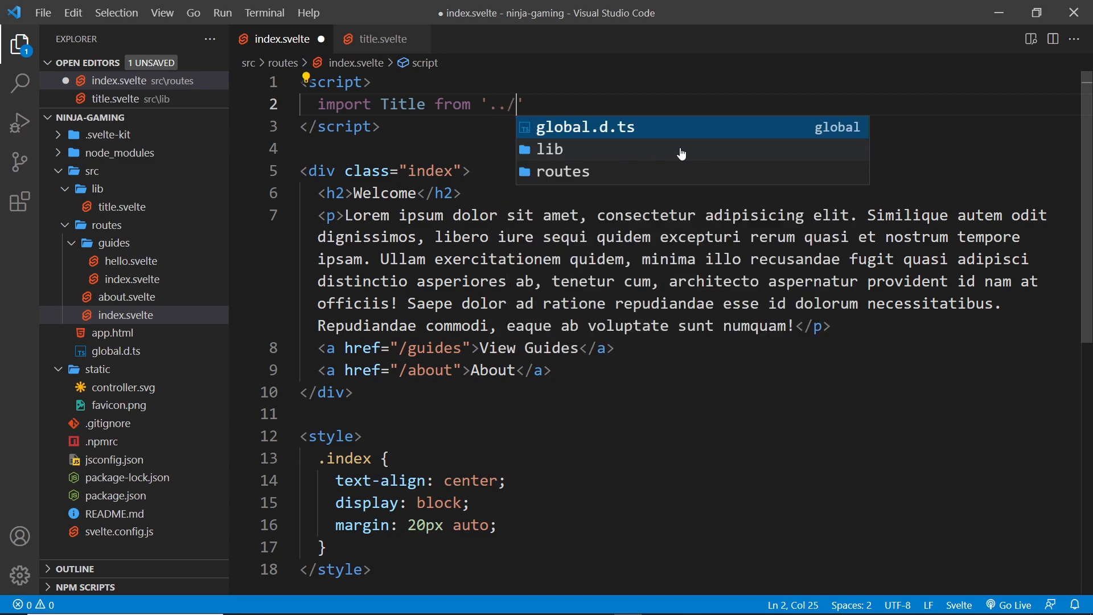
{"action": "key", "text": "Backspace"}
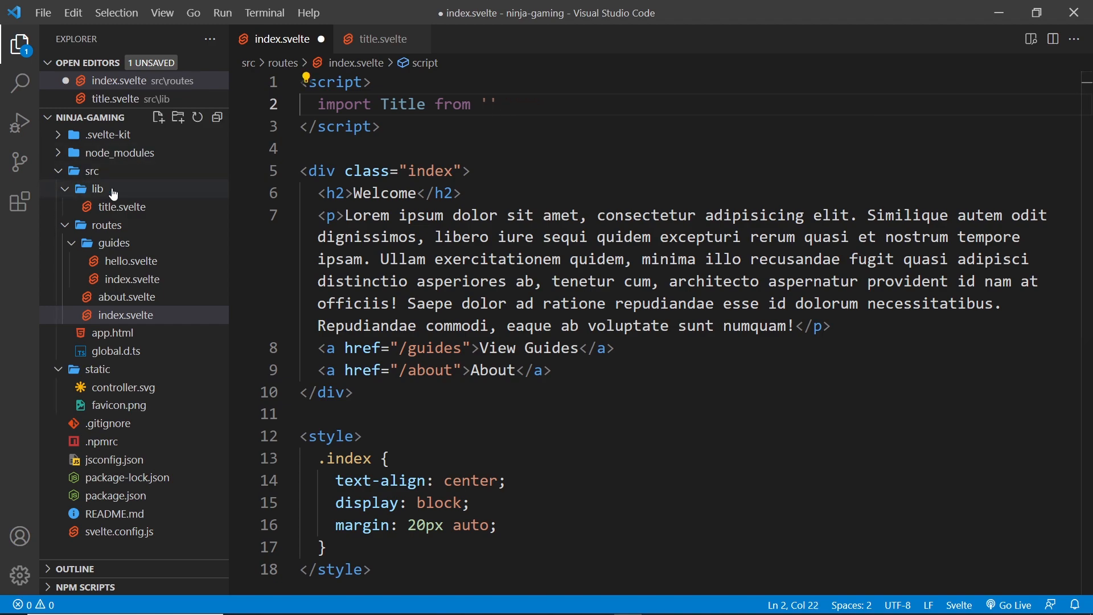
{"action": "type", "text": "$"}
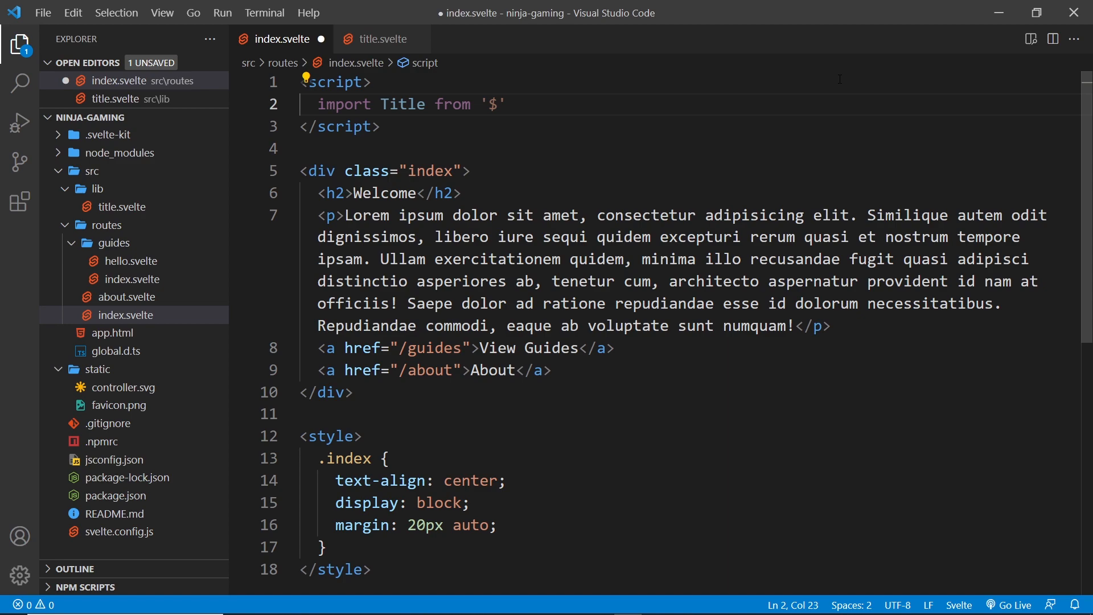
{"action": "type", "text": "lib"}
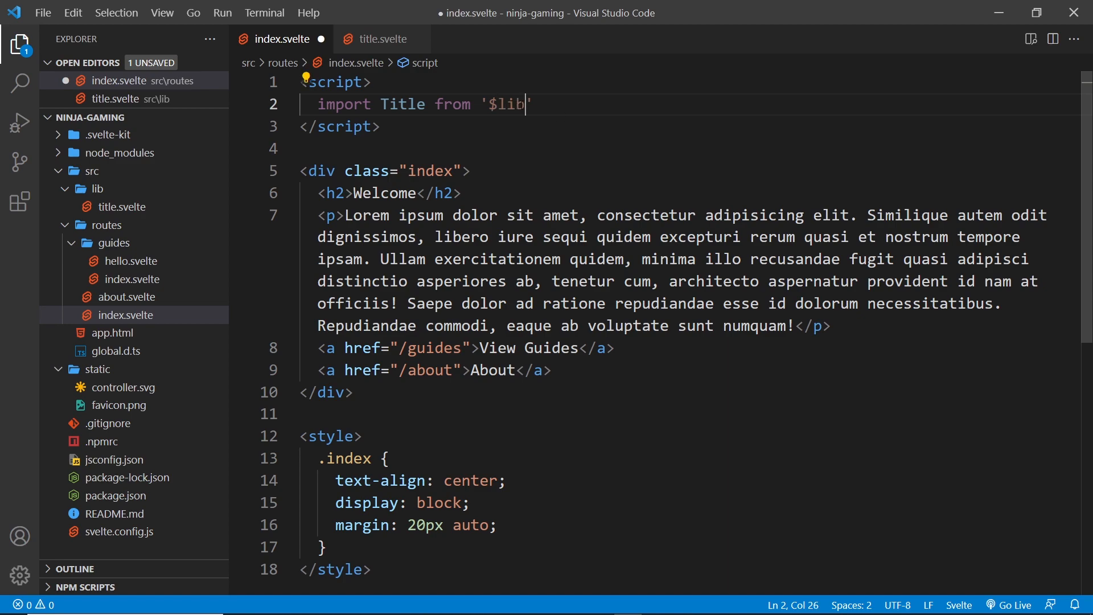
{"action": "double_click", "coordinate": [506, 103]}
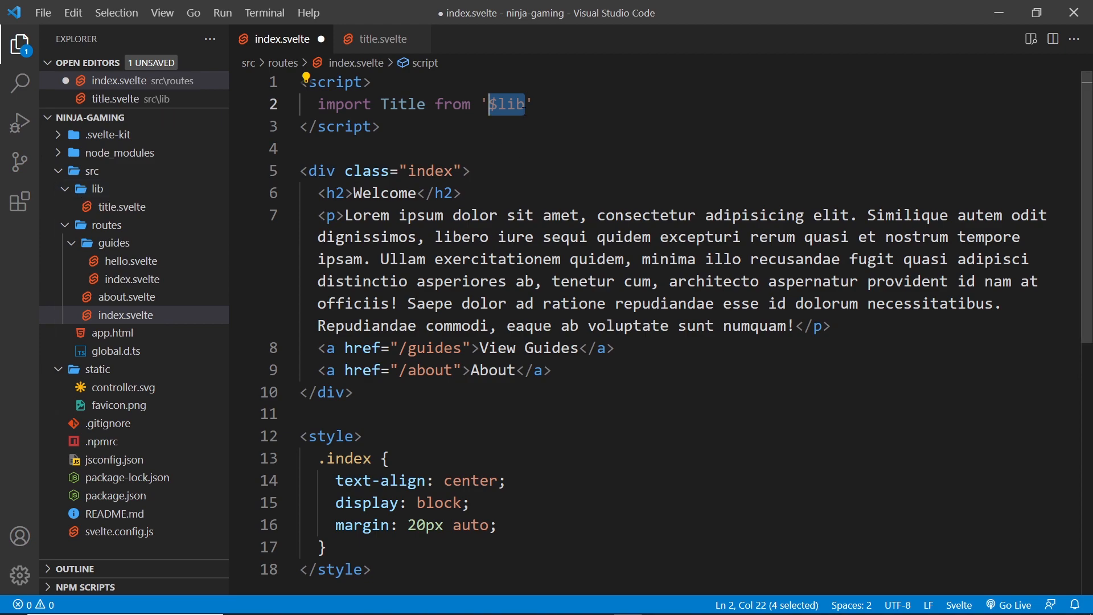
{"action": "type", "text": "/title.svelte"}
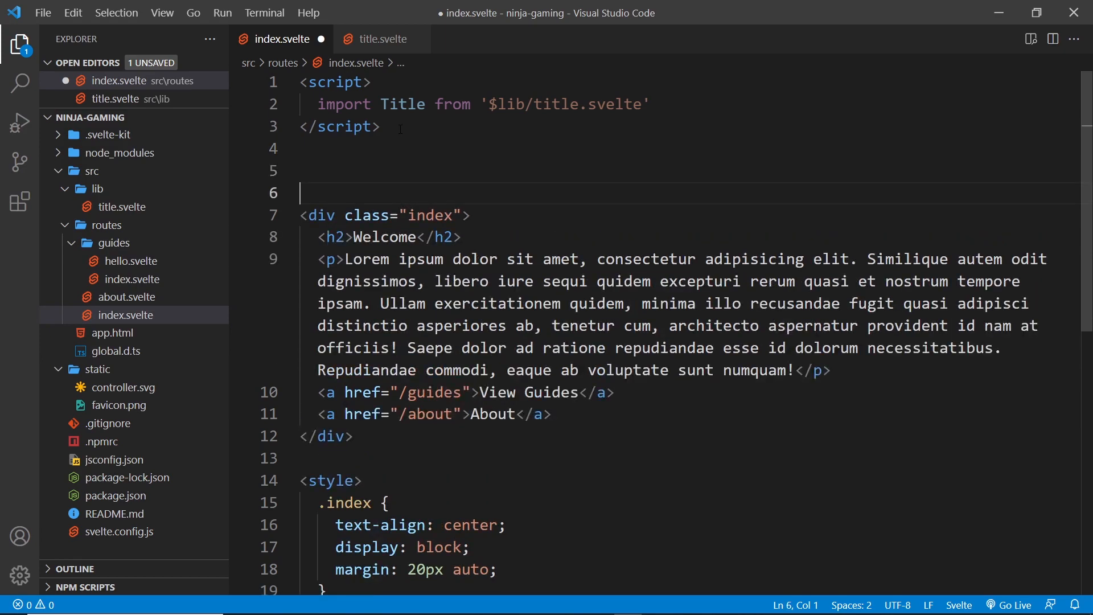
Render <Title /> above the index page's welcome div
{"action": "type", "text": "<Titl"}
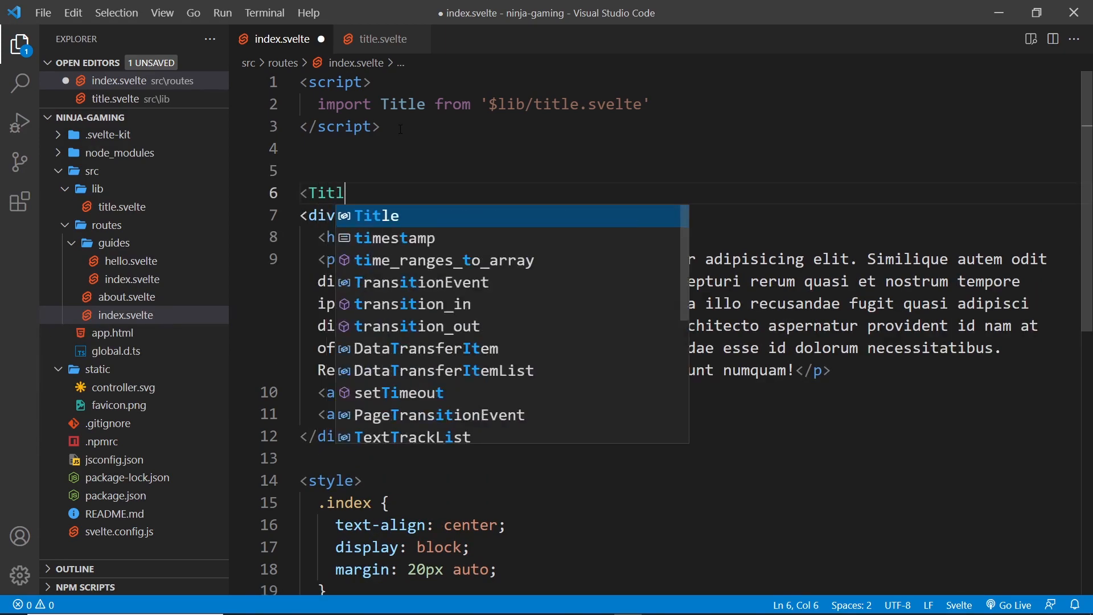
{"action": "type", "text": "e /"}
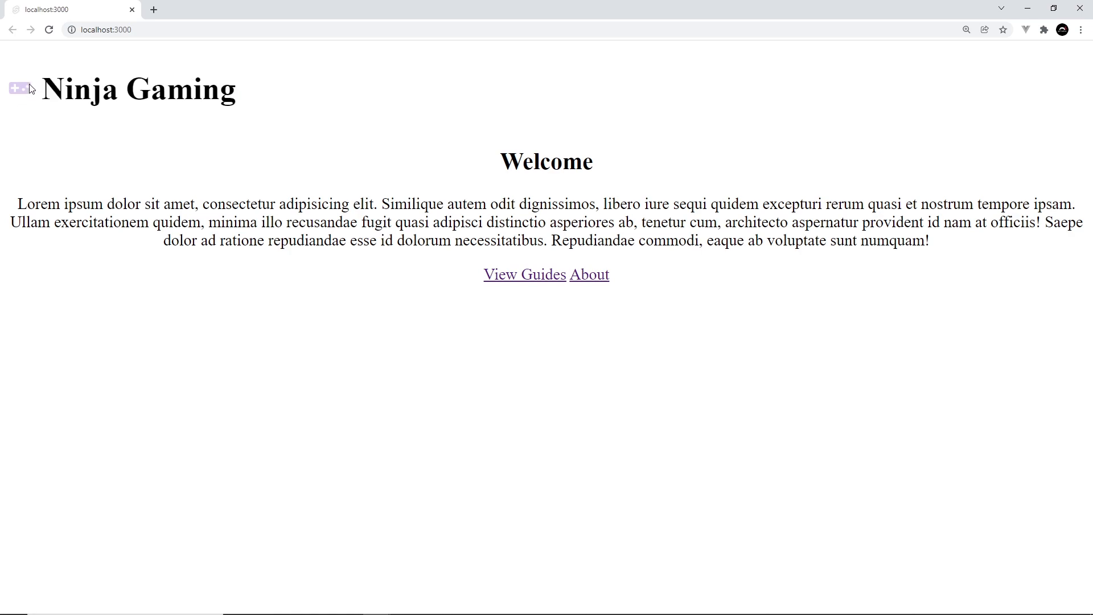
{"action": "mouse_move", "coordinate": [4, 83]}
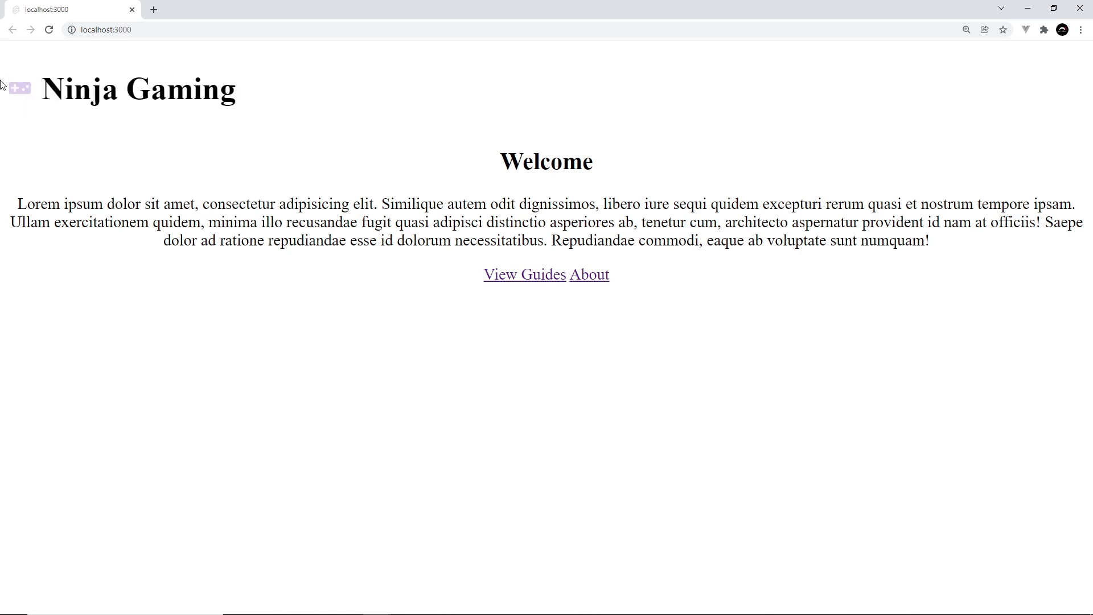
{"action": "mouse_move", "coordinate": [123, 61]}
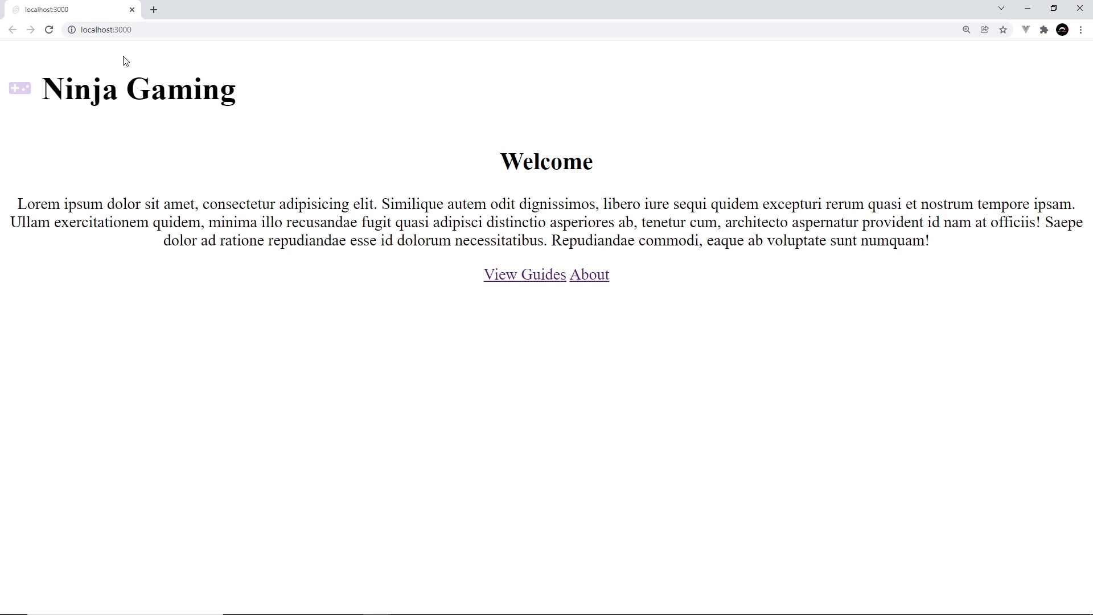
{"action": "mouse_move", "coordinate": [287, 211]}
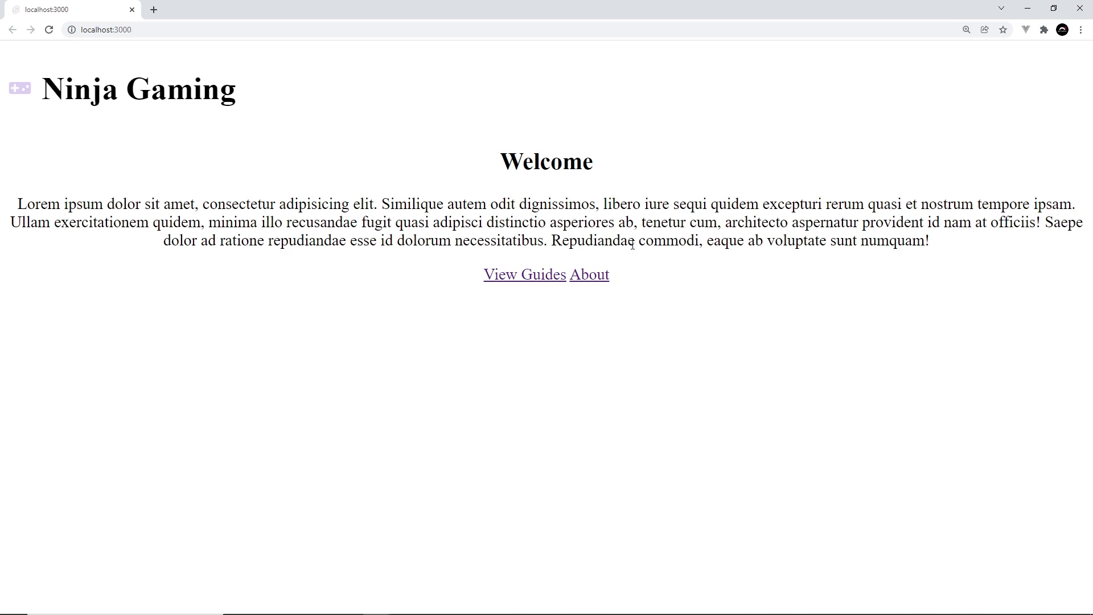
{"action": "mouse_move", "coordinate": [569, 263]}
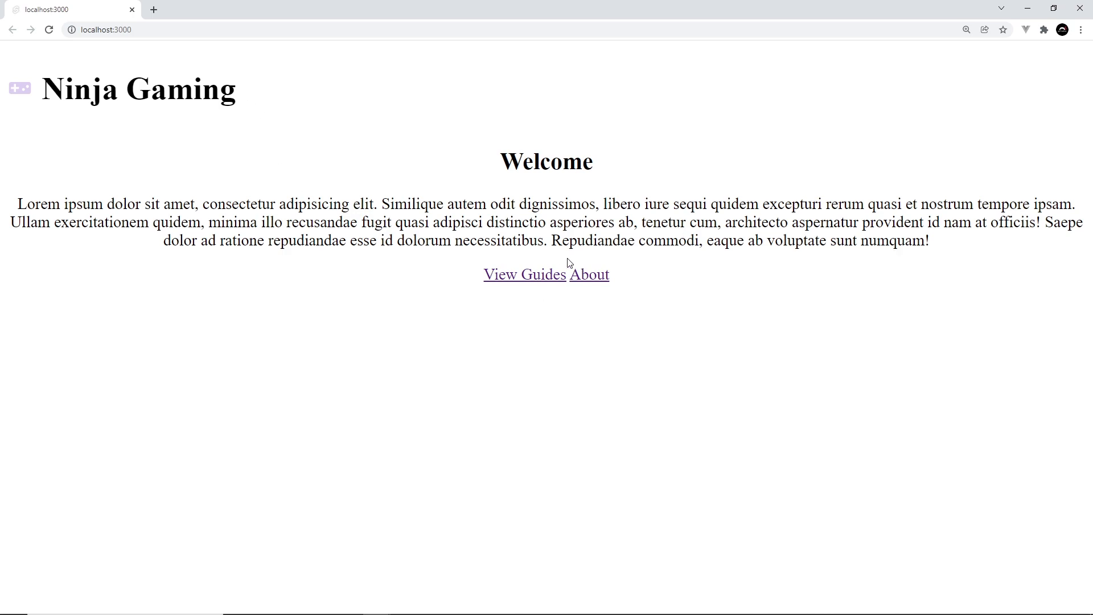
Navigate to the About page in the browser preview, which shows no heading yet
{"action": "left_click", "coordinate": [589, 274]}
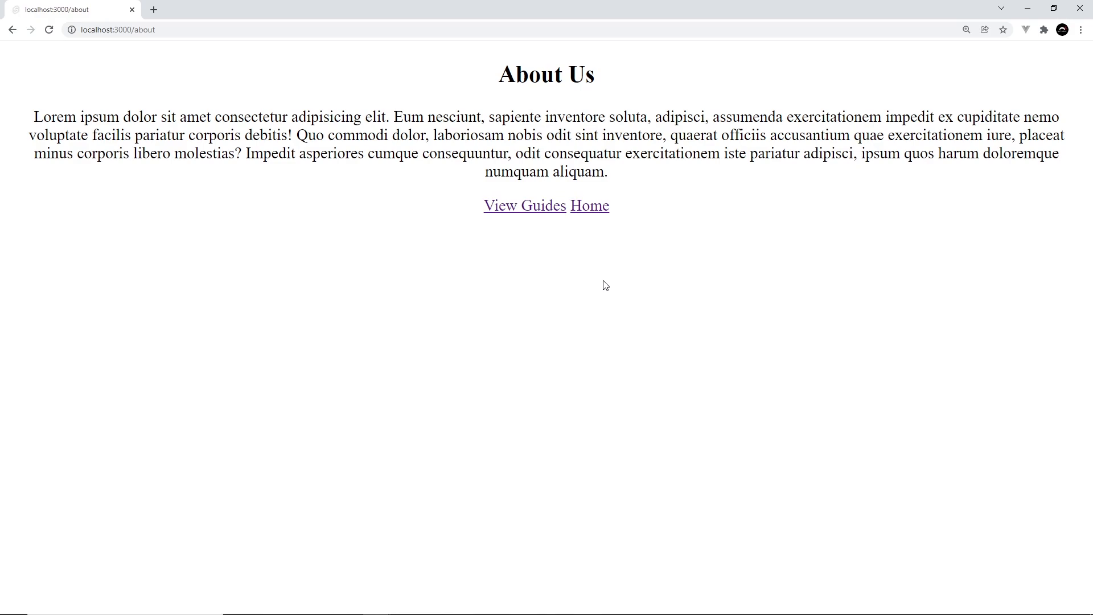
{"action": "left_click", "coordinate": [587, 206]}
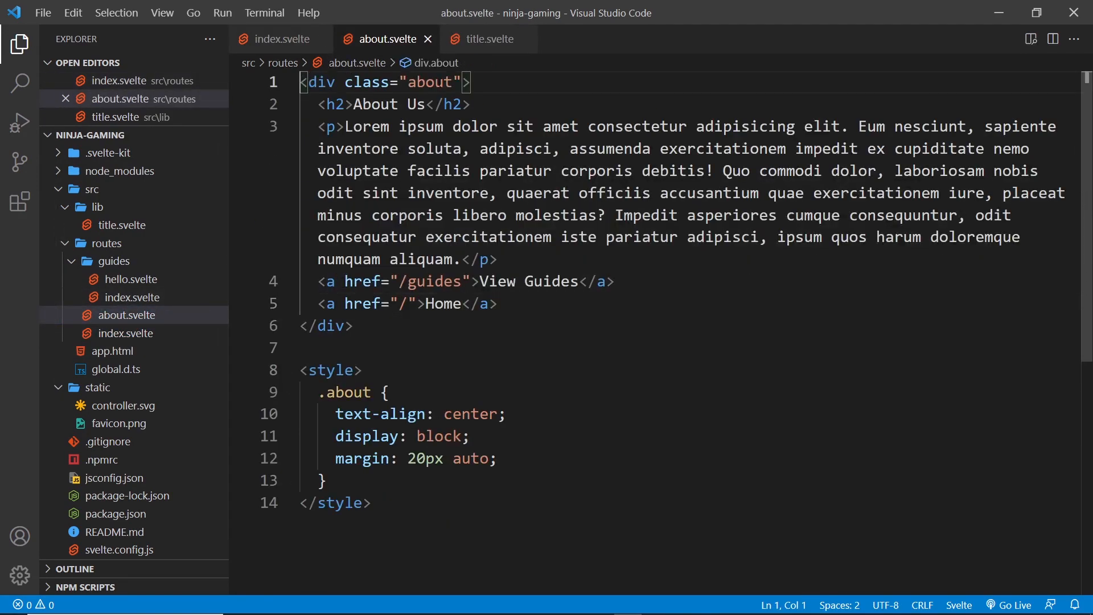
Insert <Title /> above the about div, comparing with index.svelte and the Title component
{"action": "type", "text": "<Title />"}
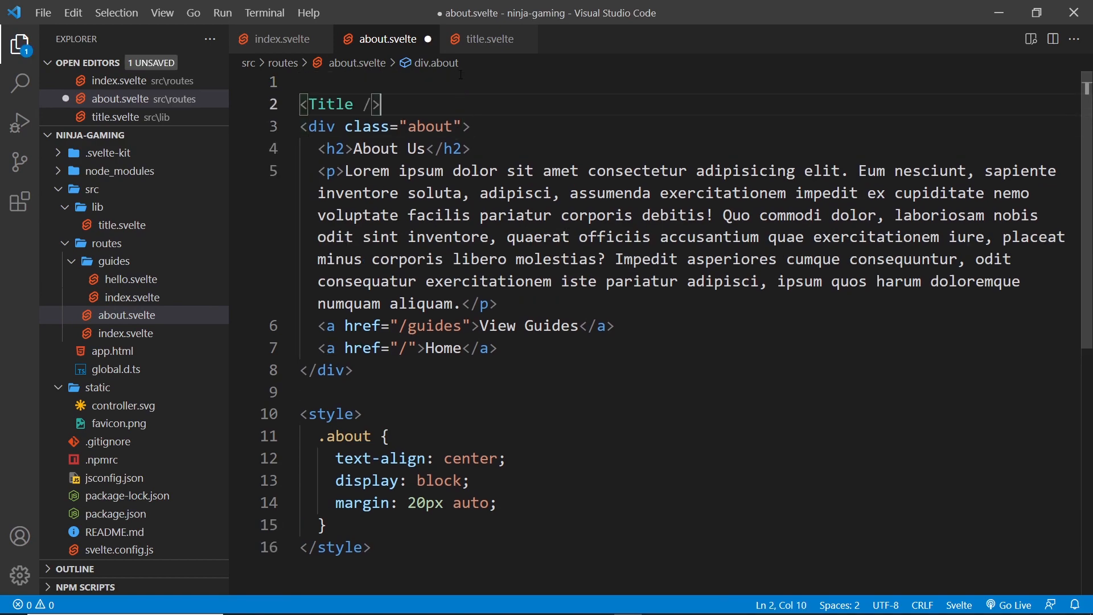
{"action": "left_click", "coordinate": [279, 38]}
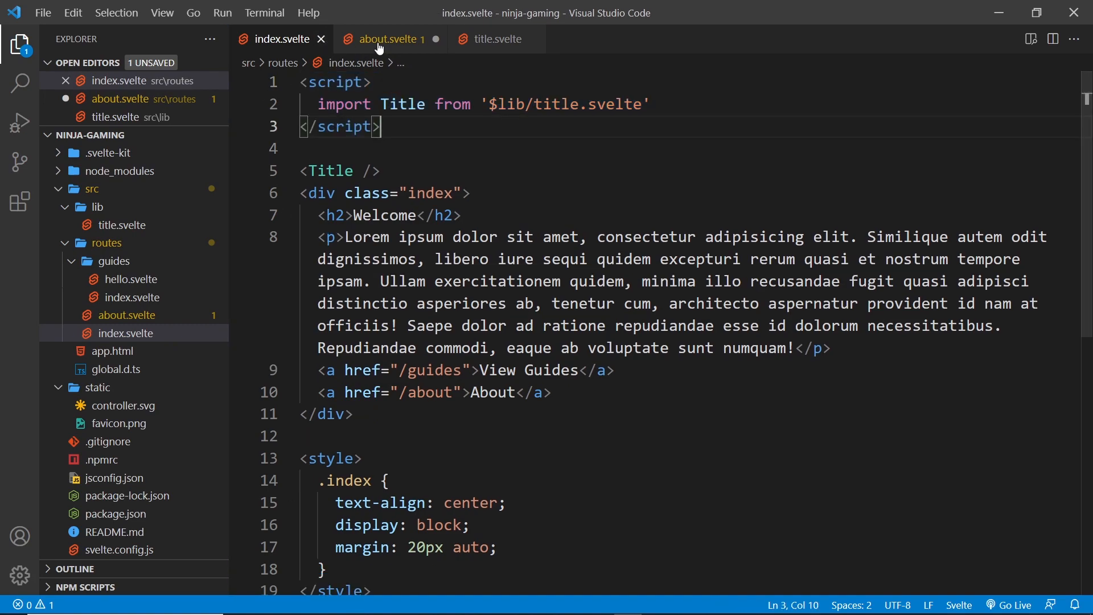
{"action": "left_click", "coordinate": [387, 38]}
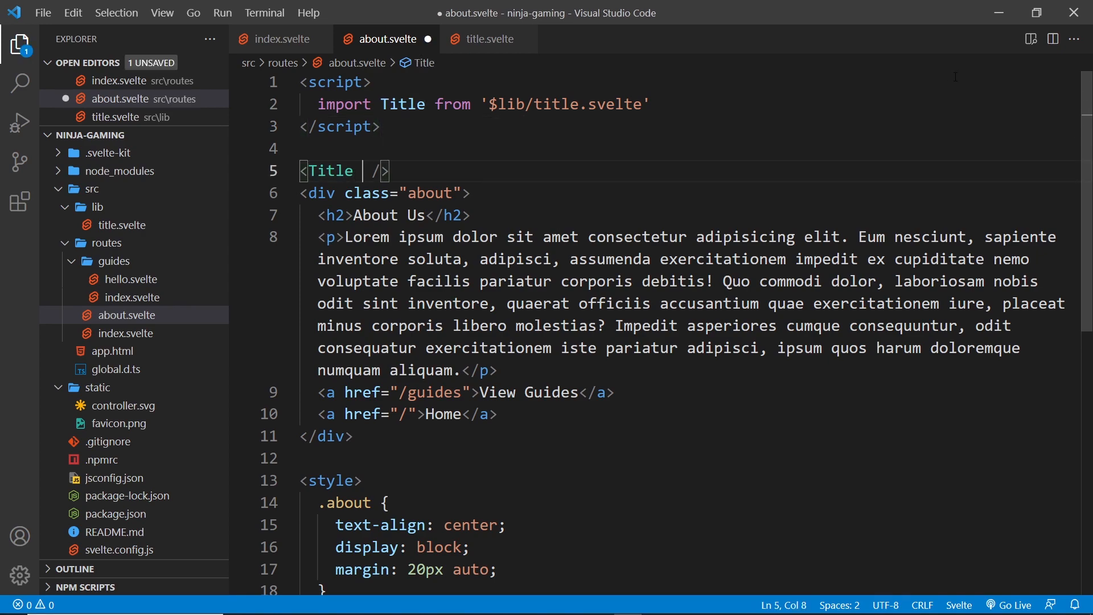
{"action": "left_click", "coordinate": [488, 39]}
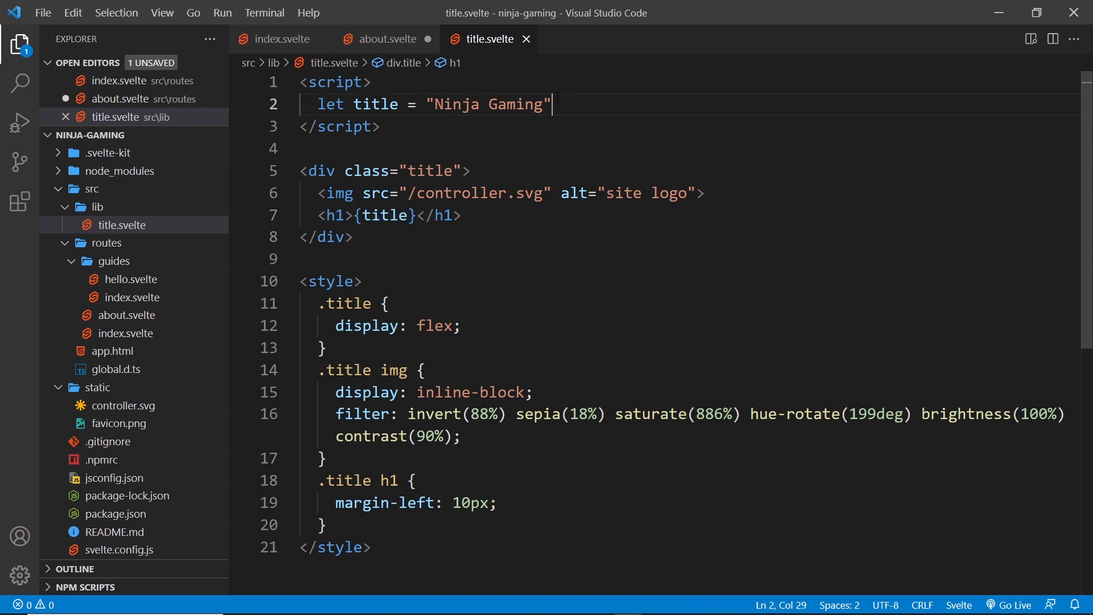
Check the Title component's variable name before adding an attribute to the tag
{"action": "left_click", "coordinate": [386, 39]}
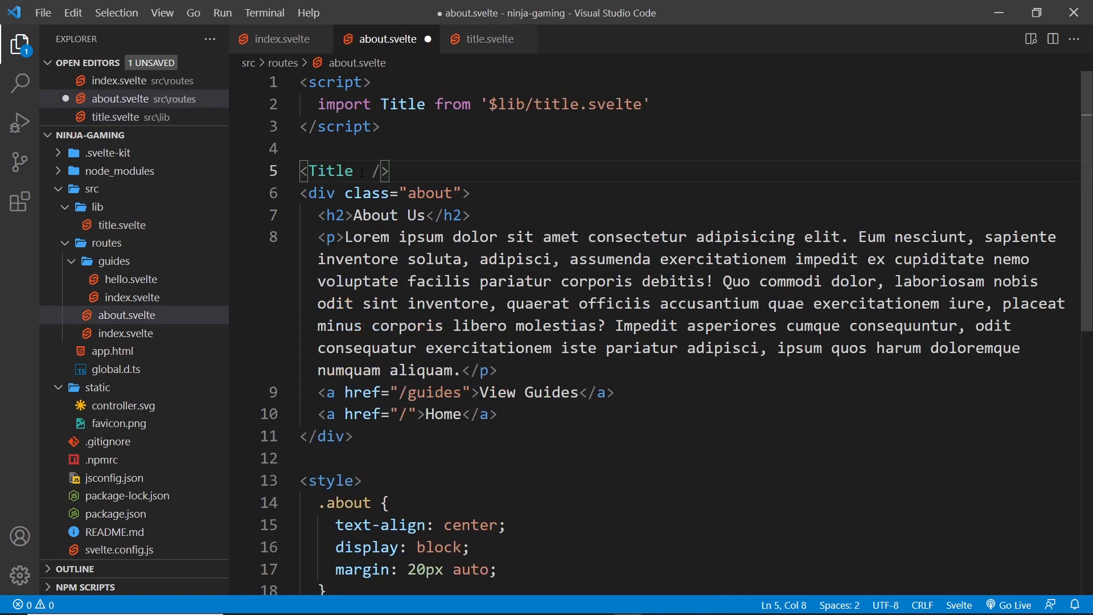
{"action": "type", "text": "ti"}
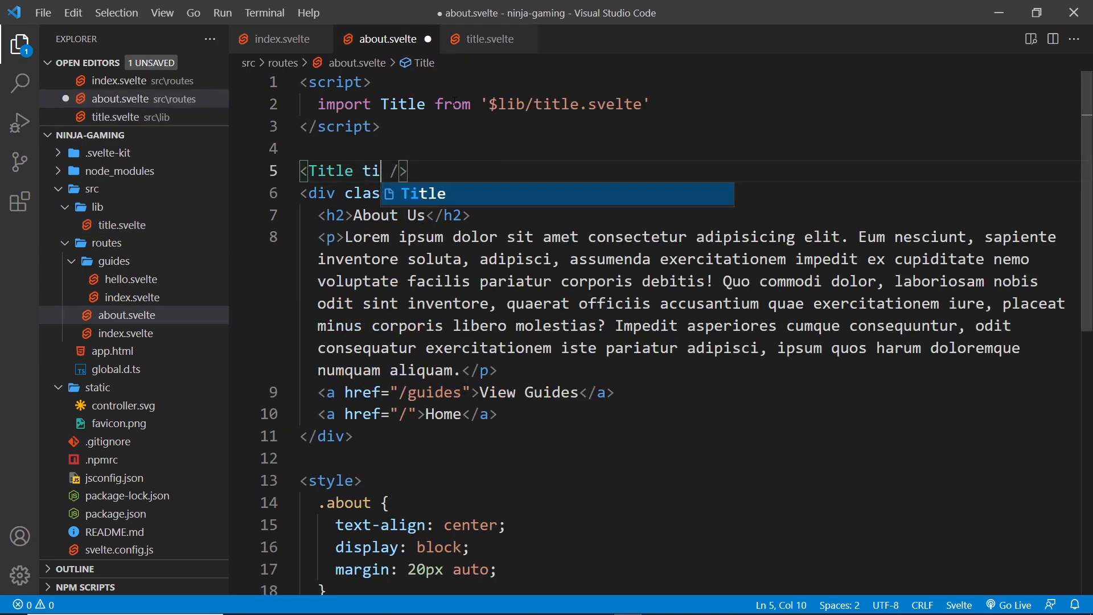
{"action": "key", "text": "Backspace"}
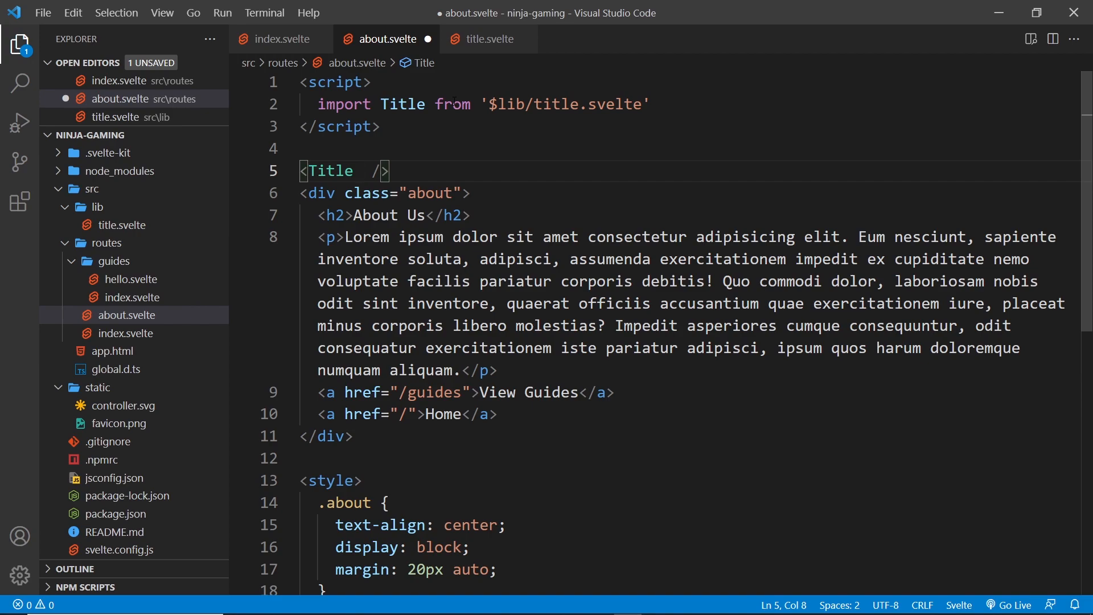
{"action": "left_click", "coordinate": [489, 39]}
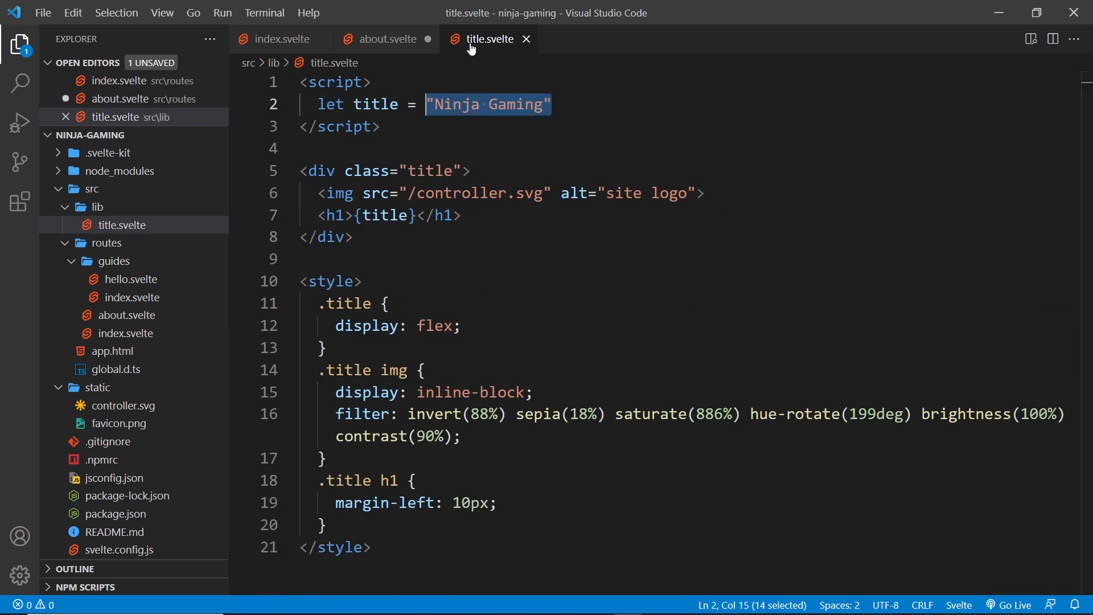
{"action": "left_click", "coordinate": [386, 38]}
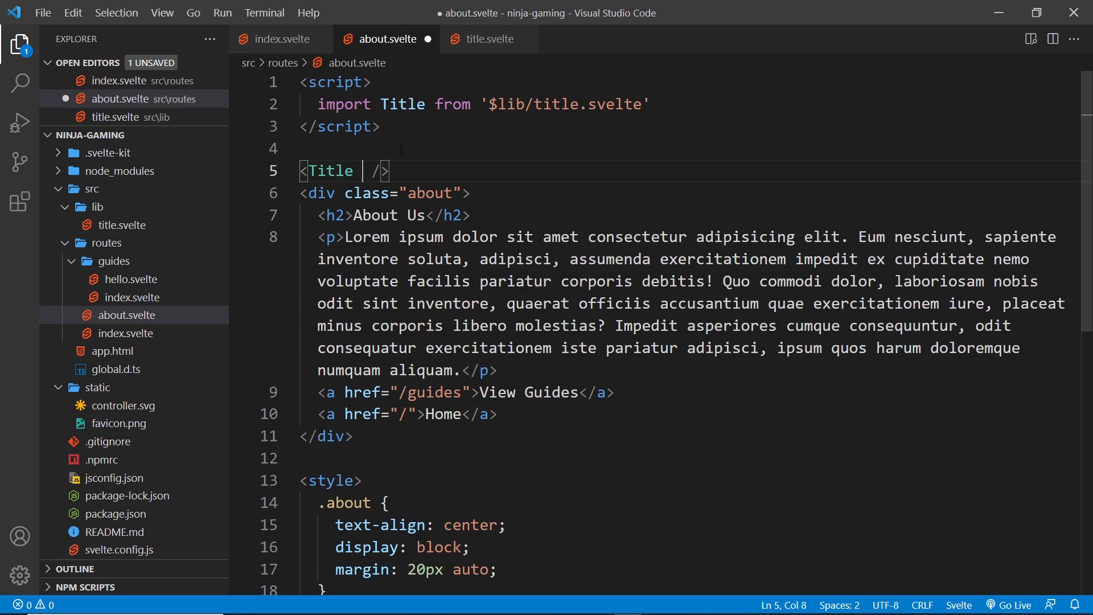
Set the Title tag's attribute to title="Ninja Gaming Reviews"
{"action": "type", "text": "title"}
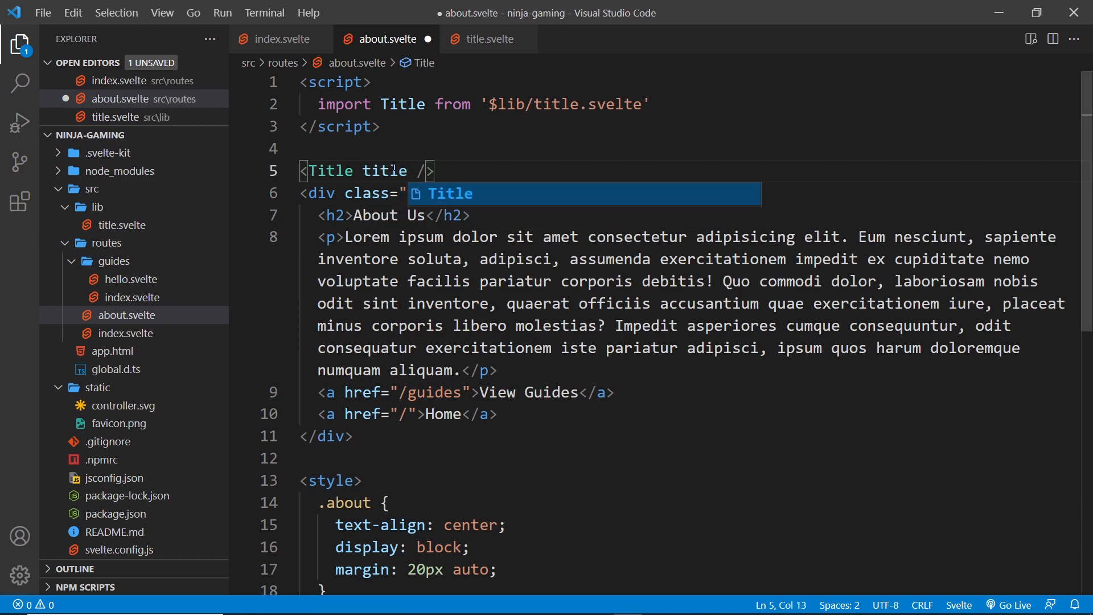
{"action": "type", "text": "=\"Ni\""}
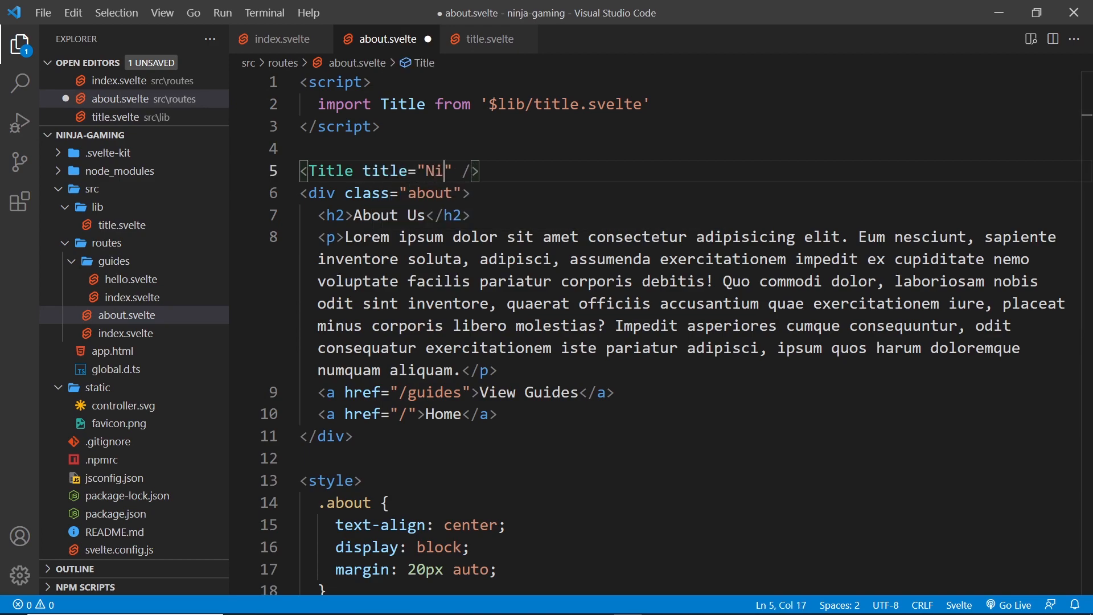
{"action": "type", "text": "nja Gaming"}
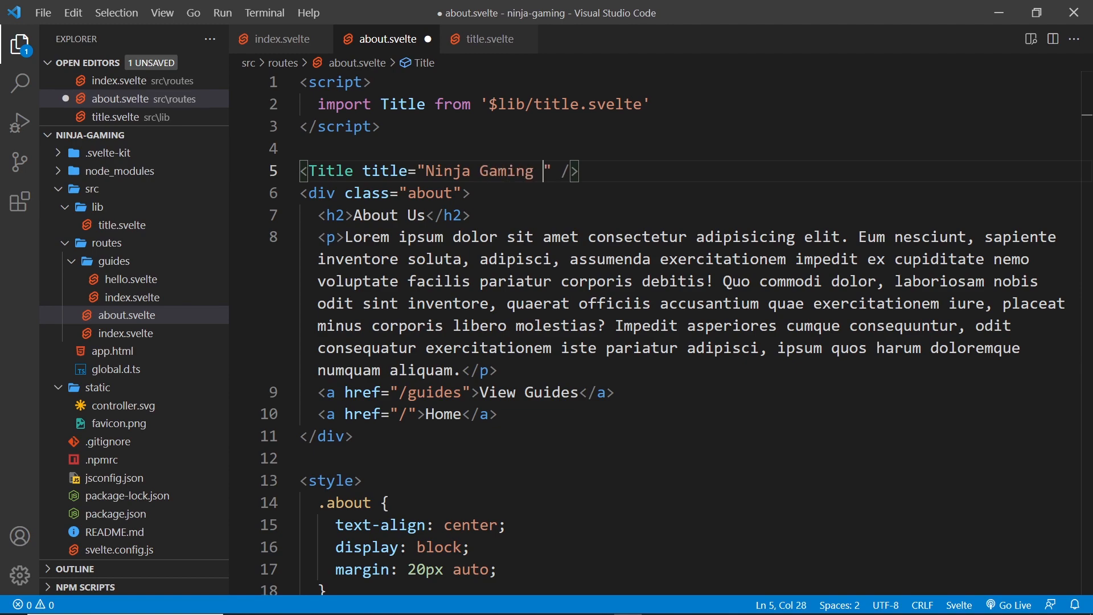
{"action": "type", "text": "Reviews"}
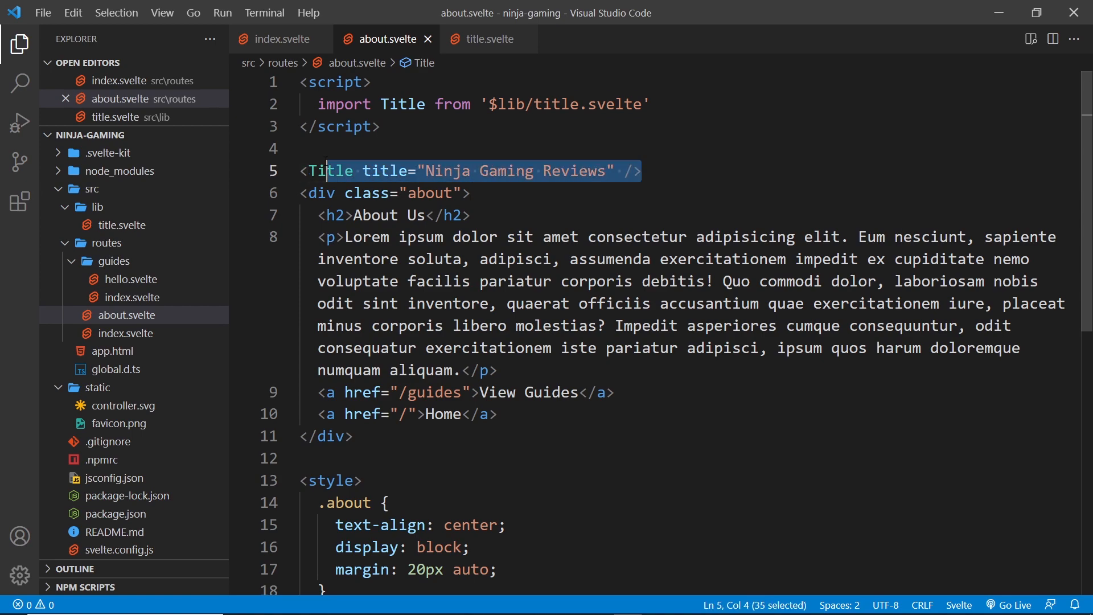
Change the declaration in title.svelte to export let title = "Ninja Gaming"
{"action": "left_click", "coordinate": [487, 39]}
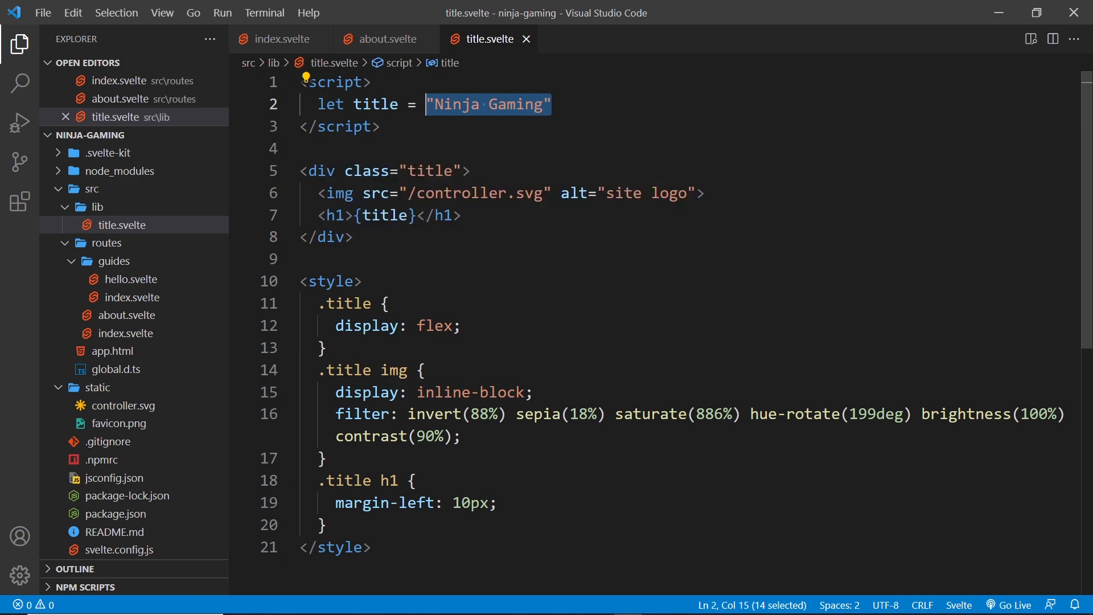
{"action": "type", "text": "export"}
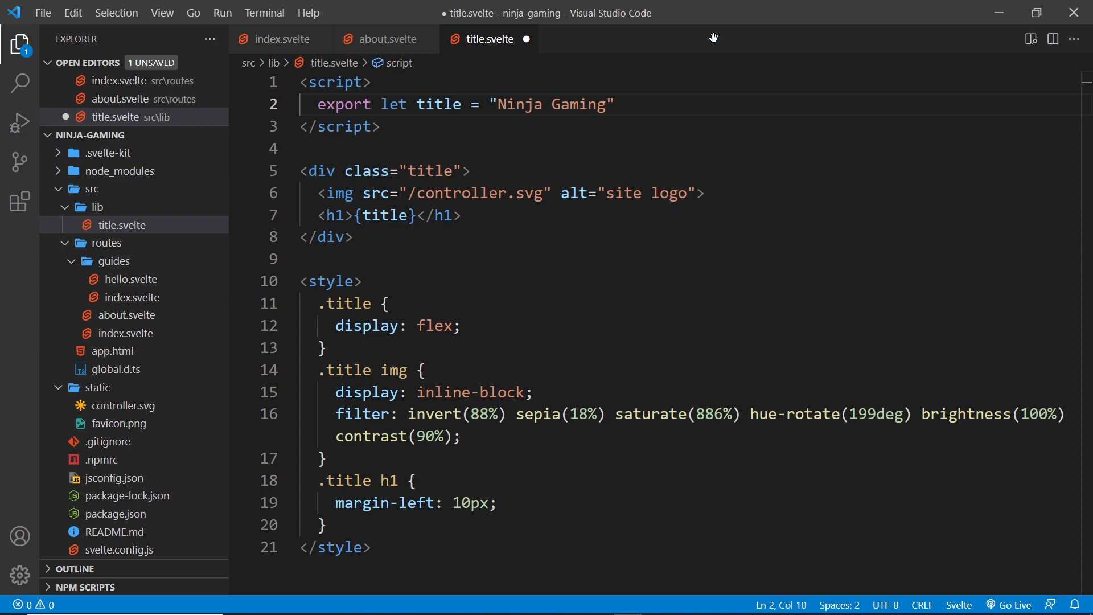
{"action": "double_click", "coordinate": [438, 104]}
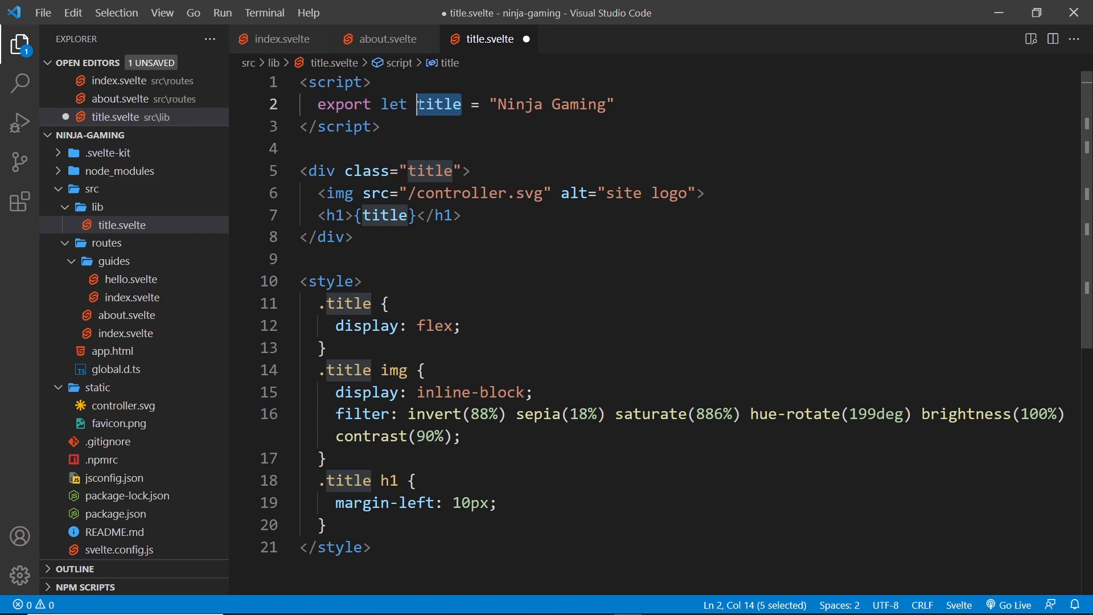
Review how index and about use the exported title prop, then switch to the browser preview
{"action": "left_click", "coordinate": [272, 39]}
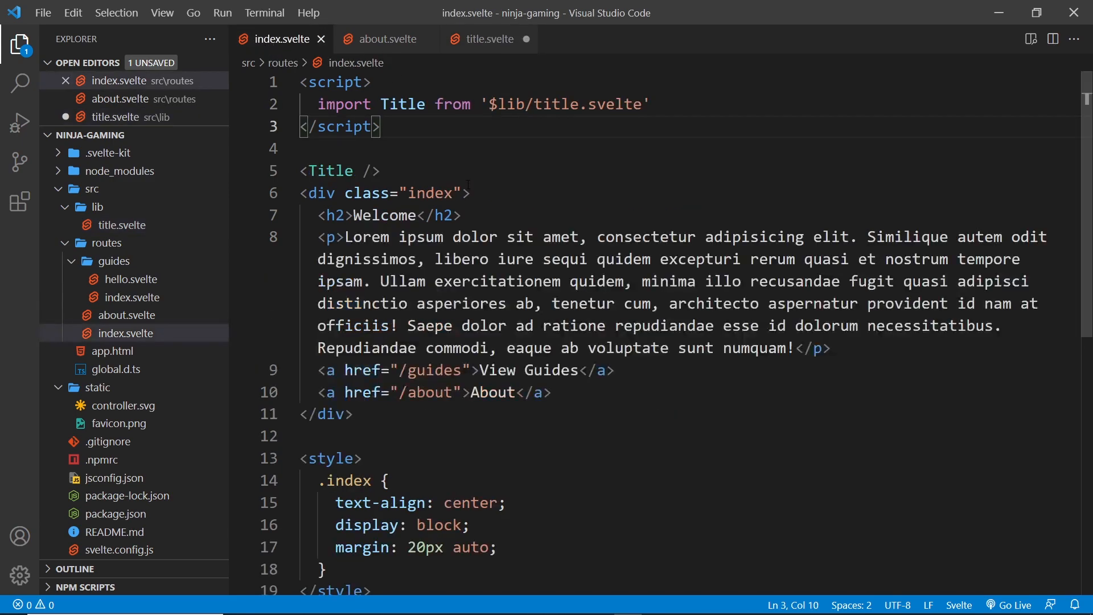
{"action": "left_click", "coordinate": [488, 39]}
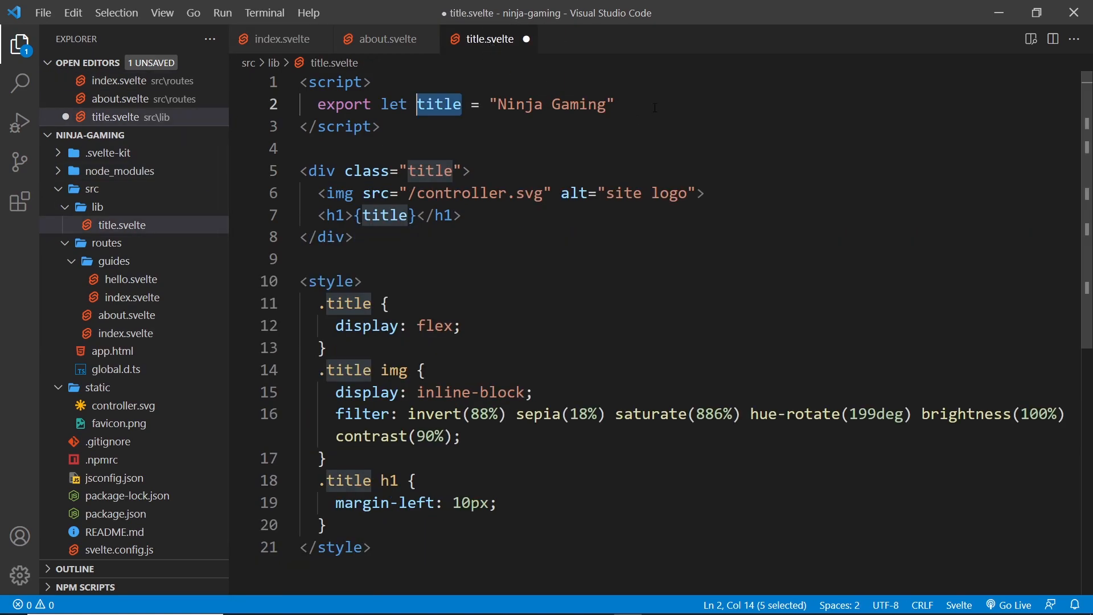
{"action": "left_click", "coordinate": [384, 39]}
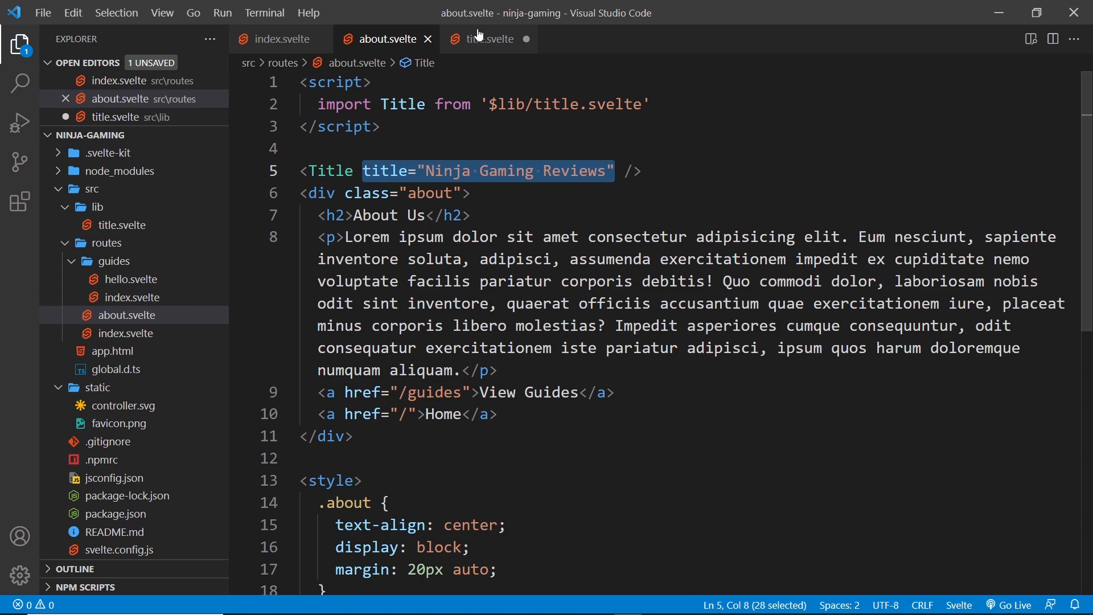
{"action": "left_click", "coordinate": [489, 39]}
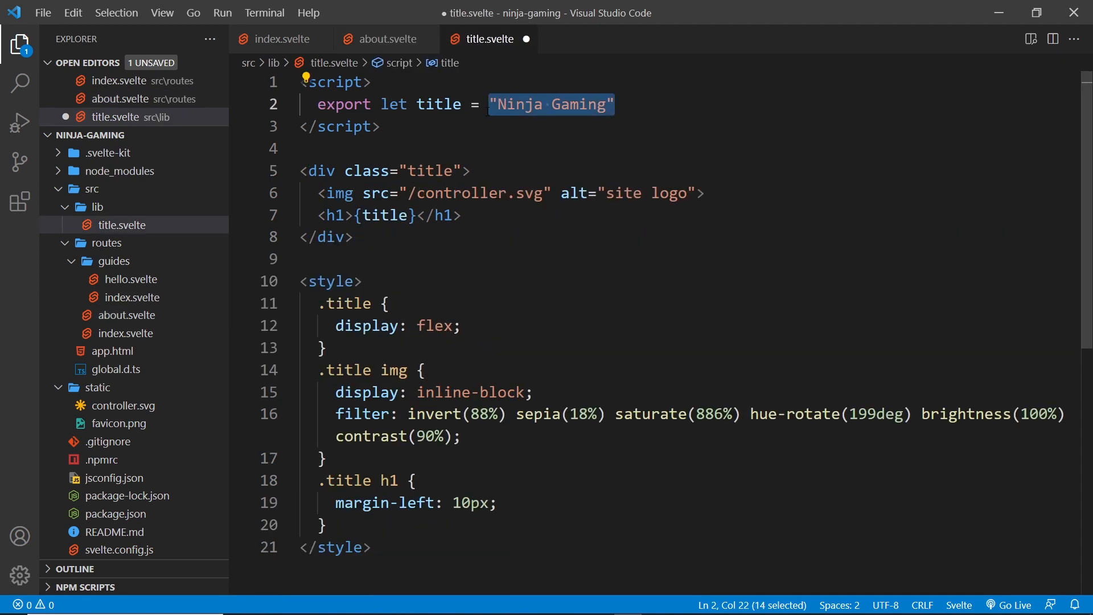
{"action": "double_click", "coordinate": [439, 104]}
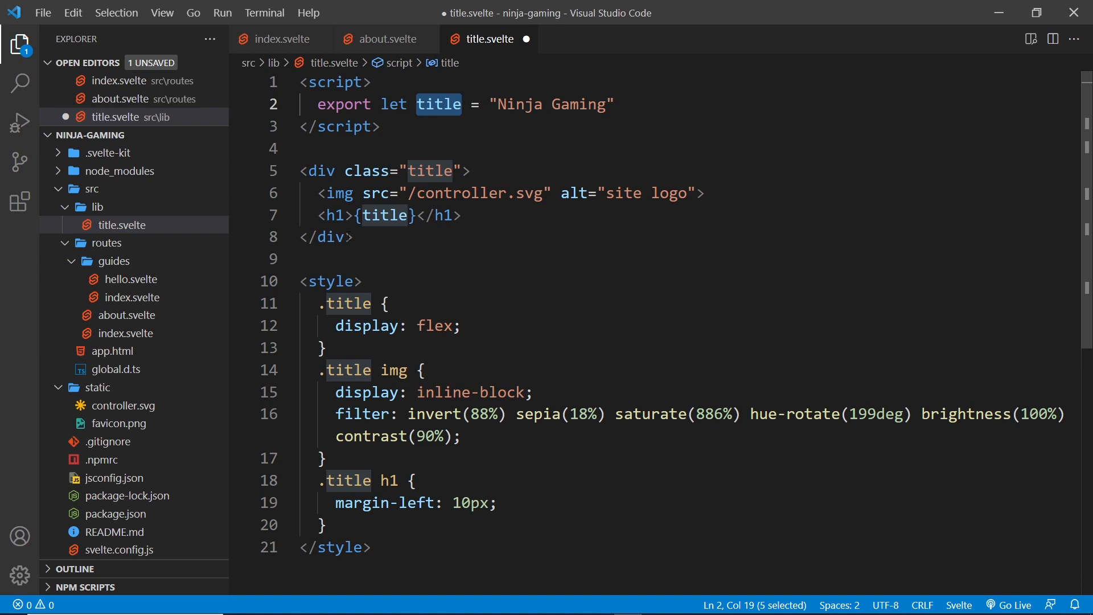
{"action": "left_click", "coordinate": [386, 39]}
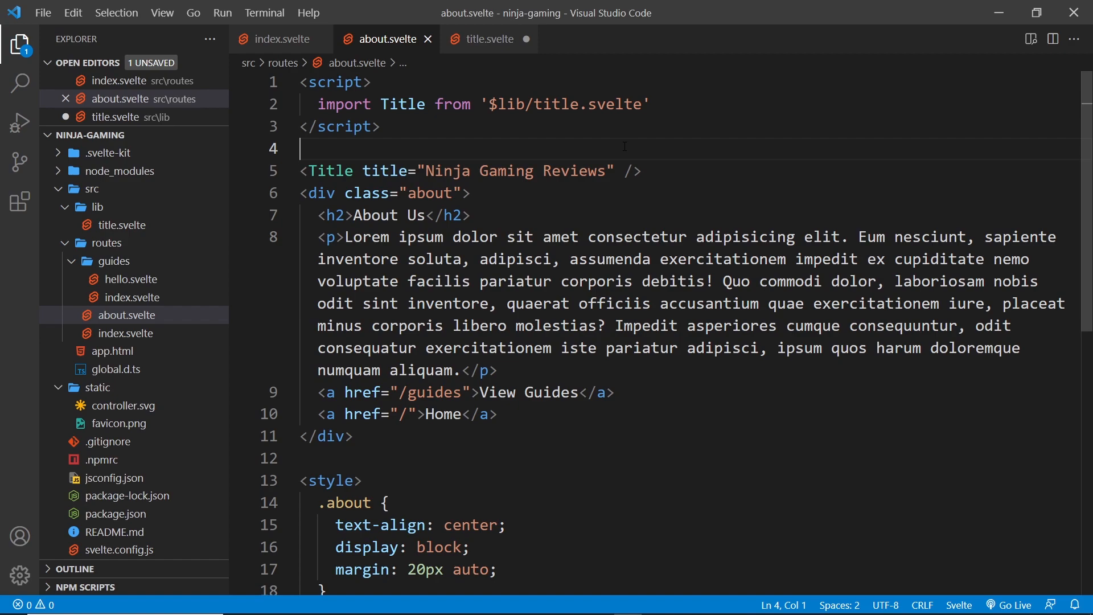
{"action": "left_click", "coordinate": [490, 39]}
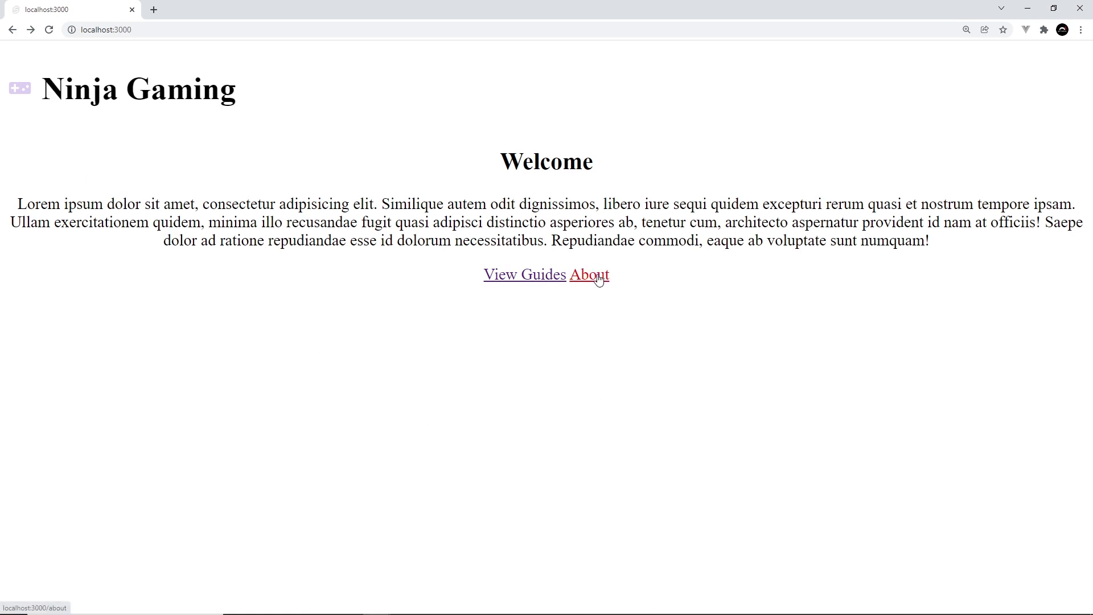
Navigate to the about page and confirm its heading reads 'Ninja Gaming Reviews'
{"action": "left_click", "coordinate": [589, 275]}
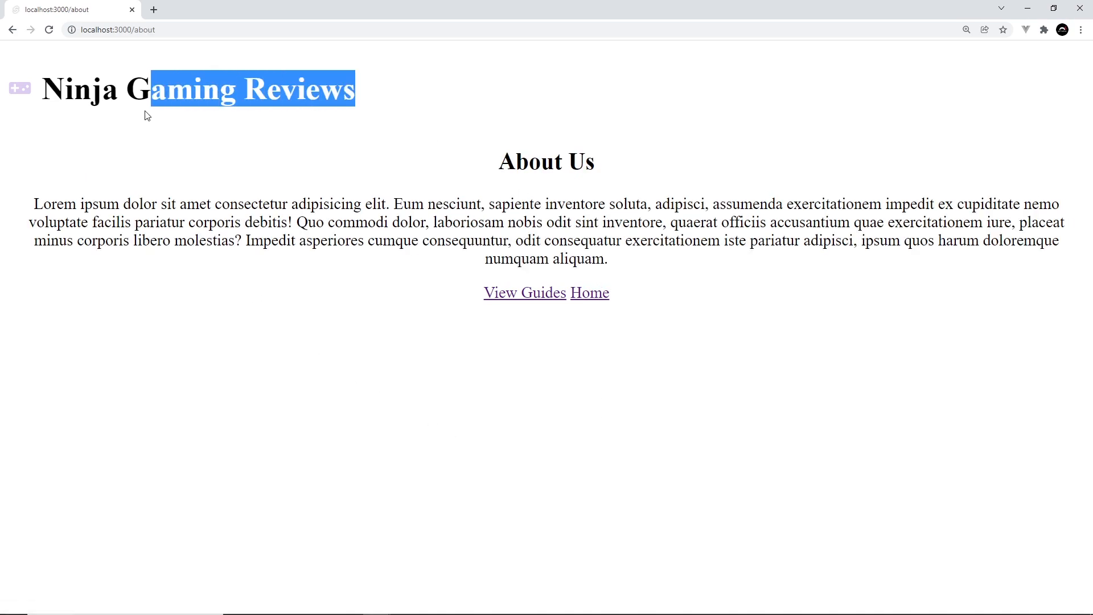
{"action": "left_click", "coordinate": [214, 199]}
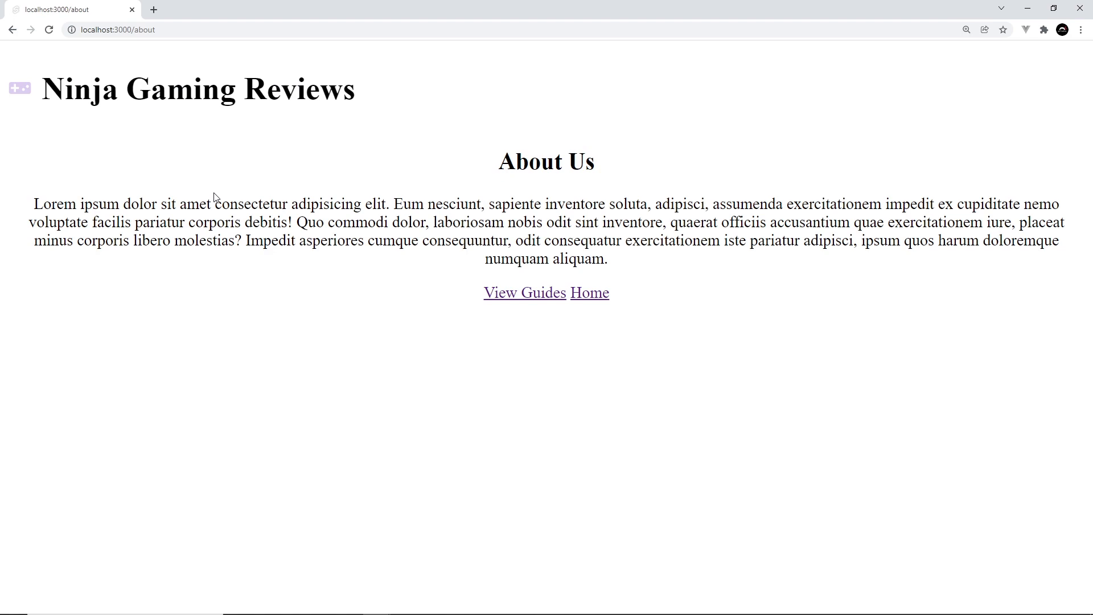